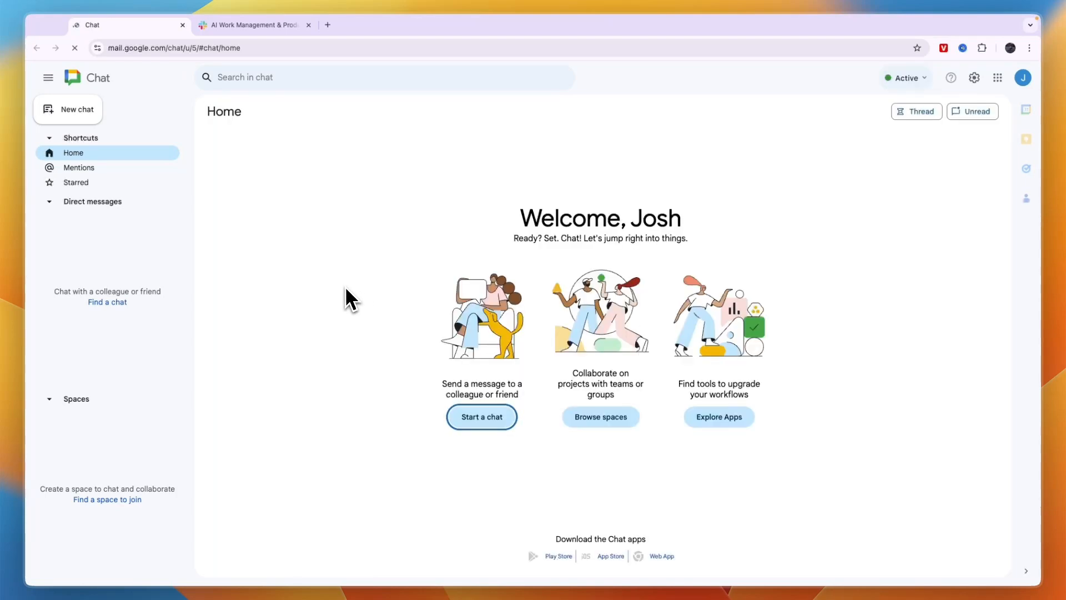
Switch to the Slack tab, step through the homepage demo, and open the Features dropdown.
click(252, 24)
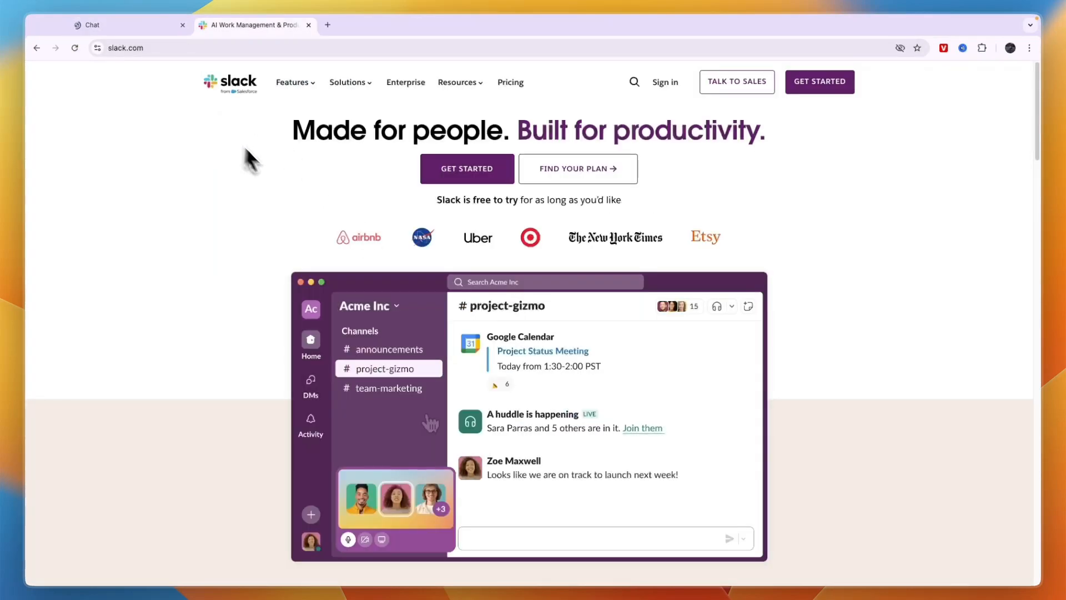
click(389, 388)
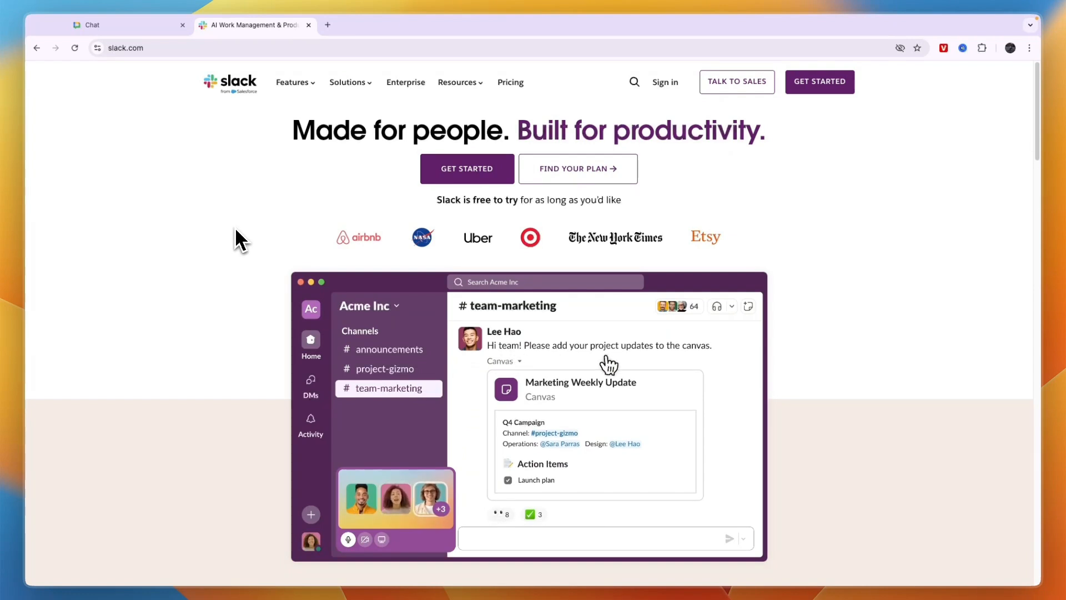
click(501, 515)
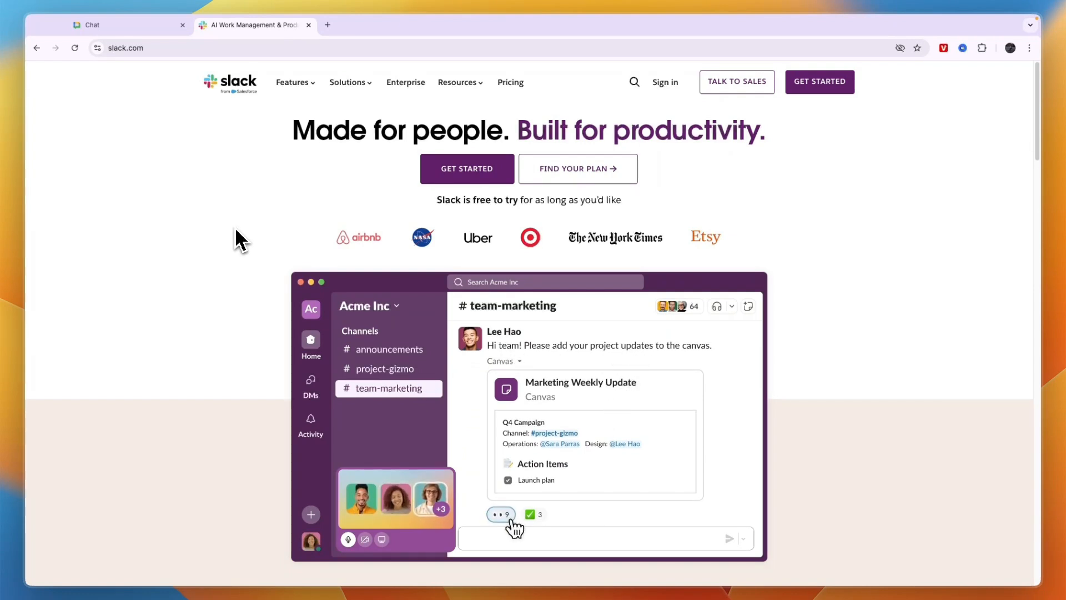
click(385, 369)
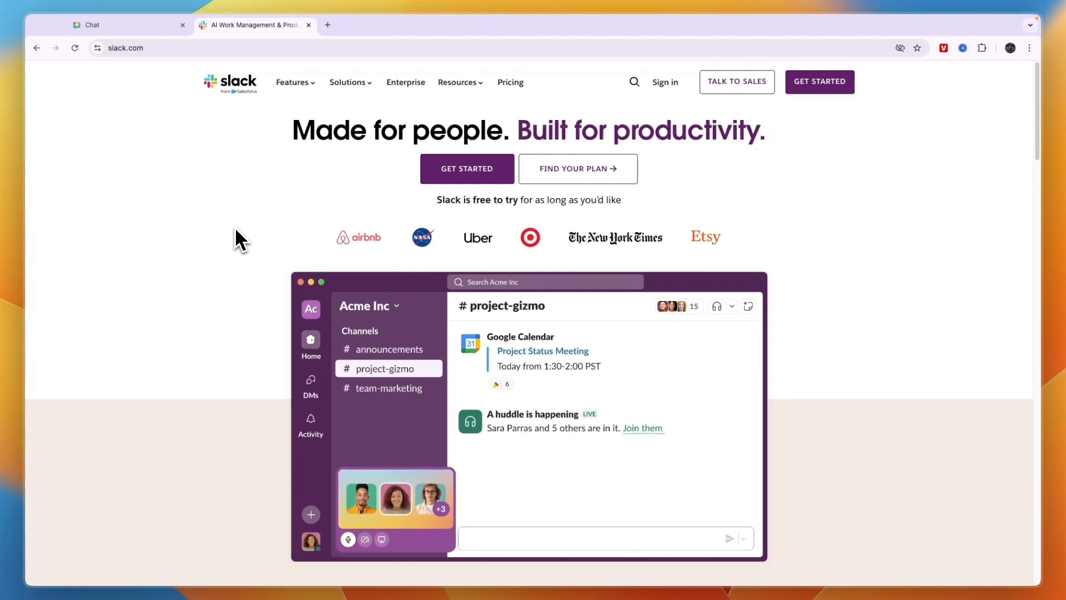
click(389, 388)
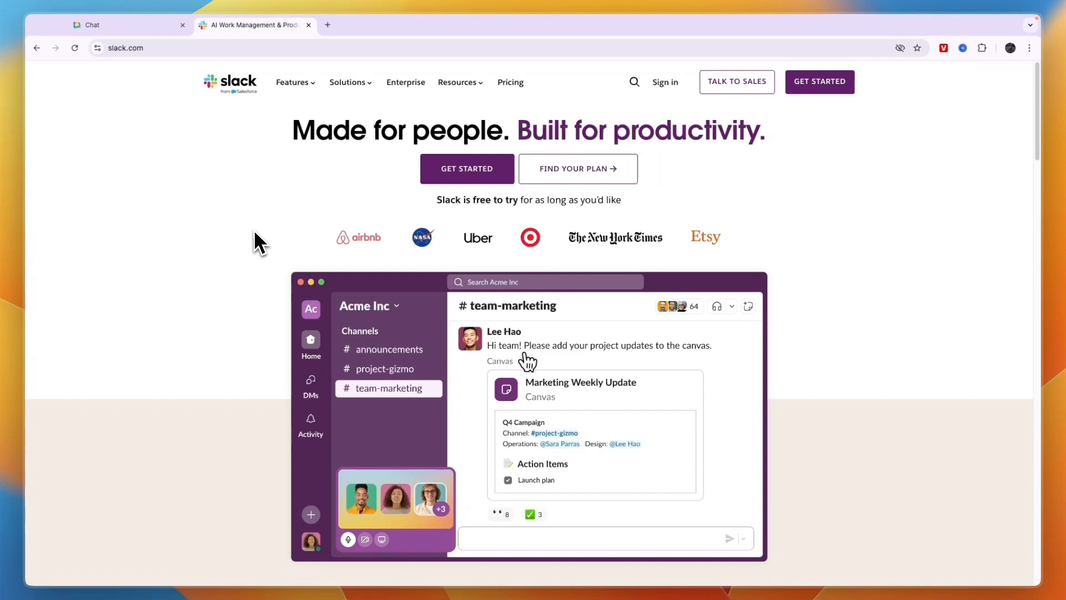
click(501, 514)
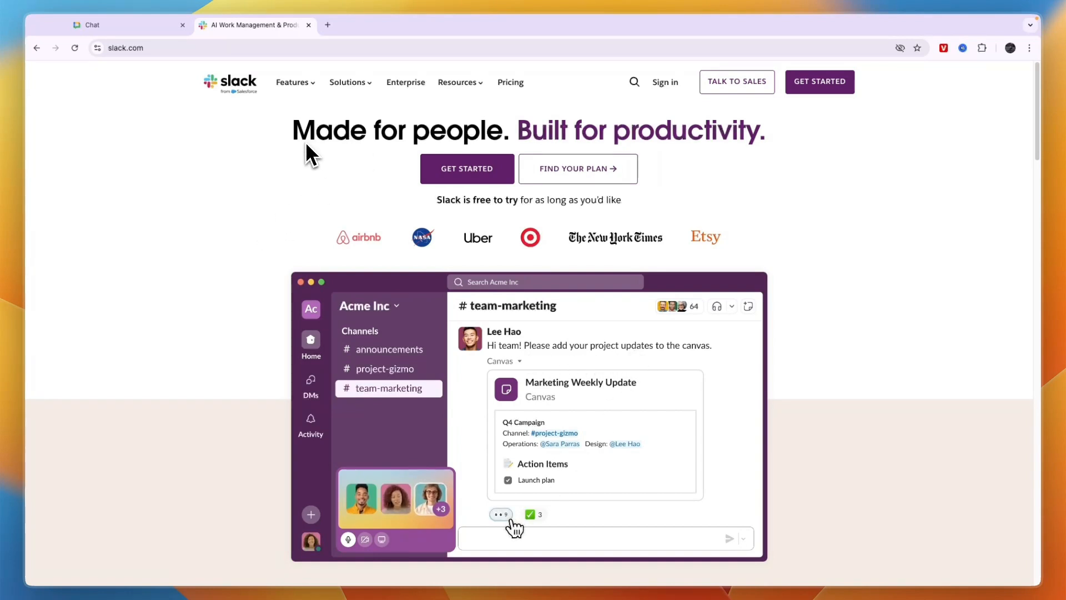
click(384, 369)
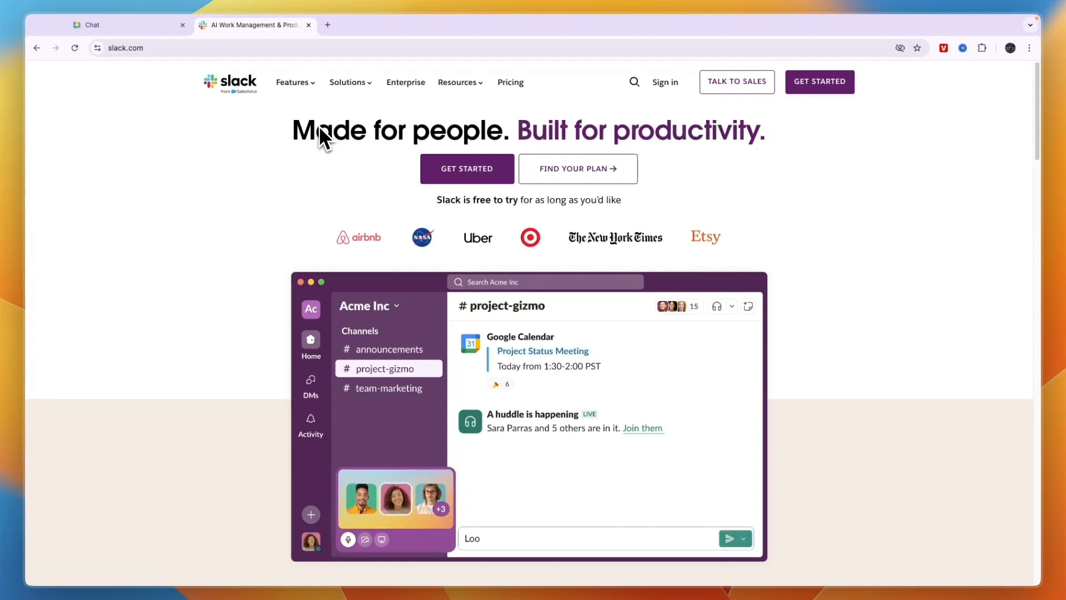
click(729, 538)
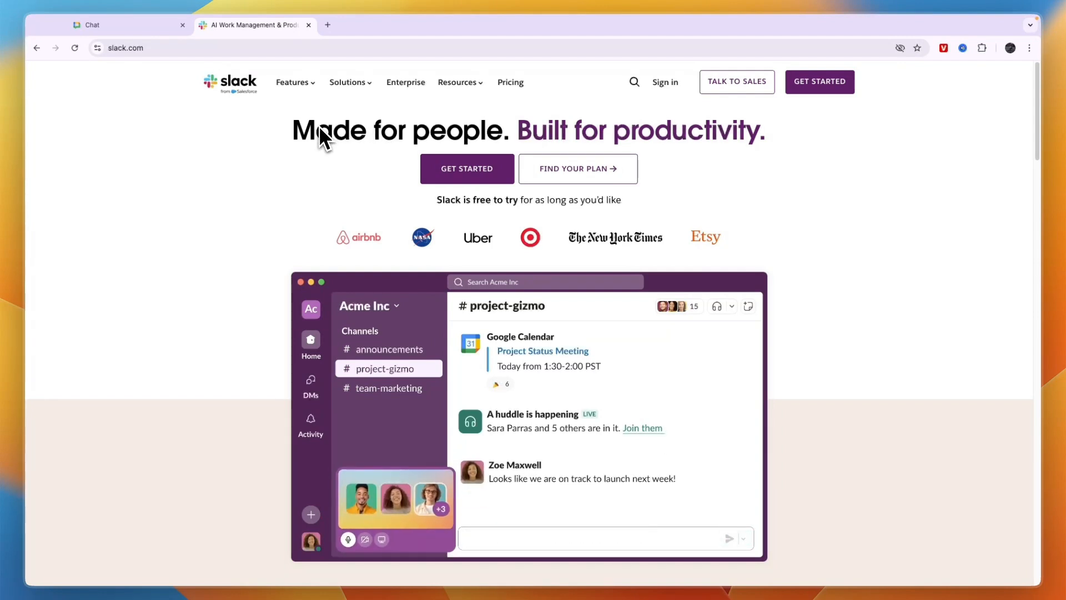
click(389, 388)
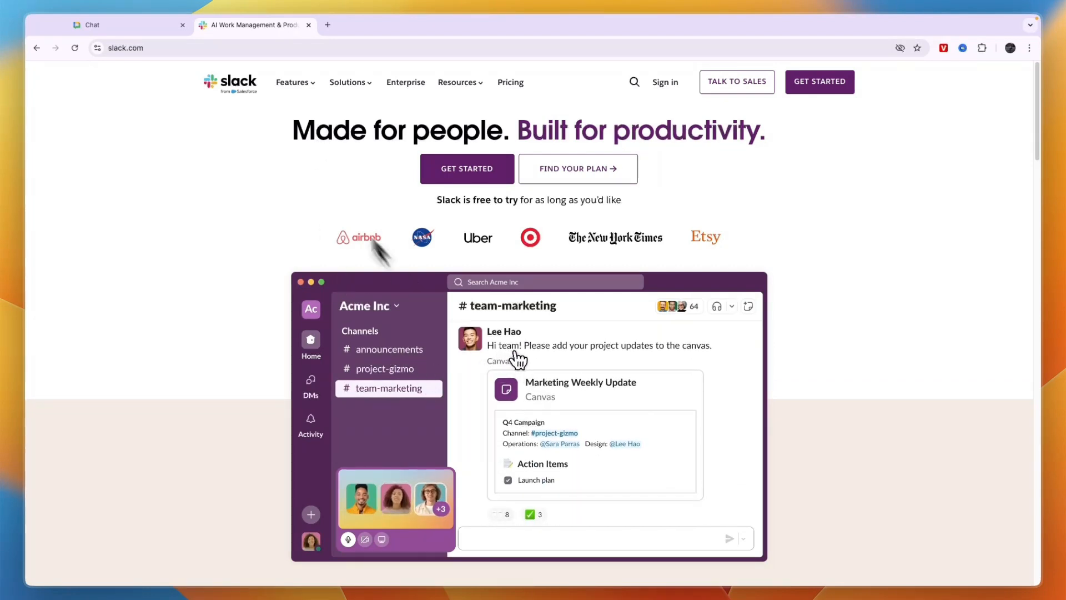
click(292, 81)
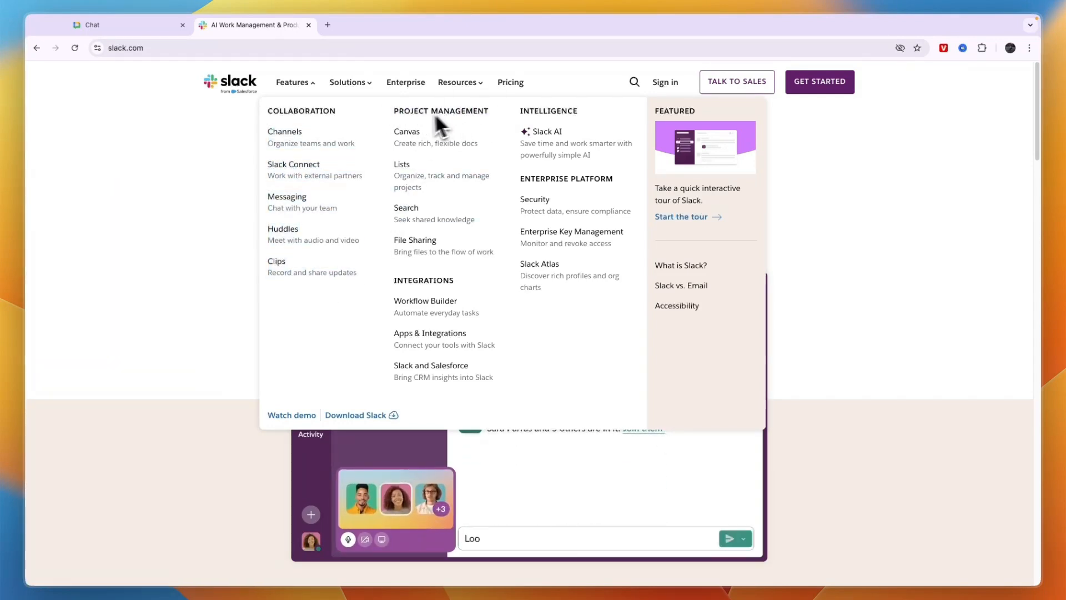
Browse Slack's collaboration, project management, intelligence and integration features, then return to the Google Chat tab.
click(730, 538)
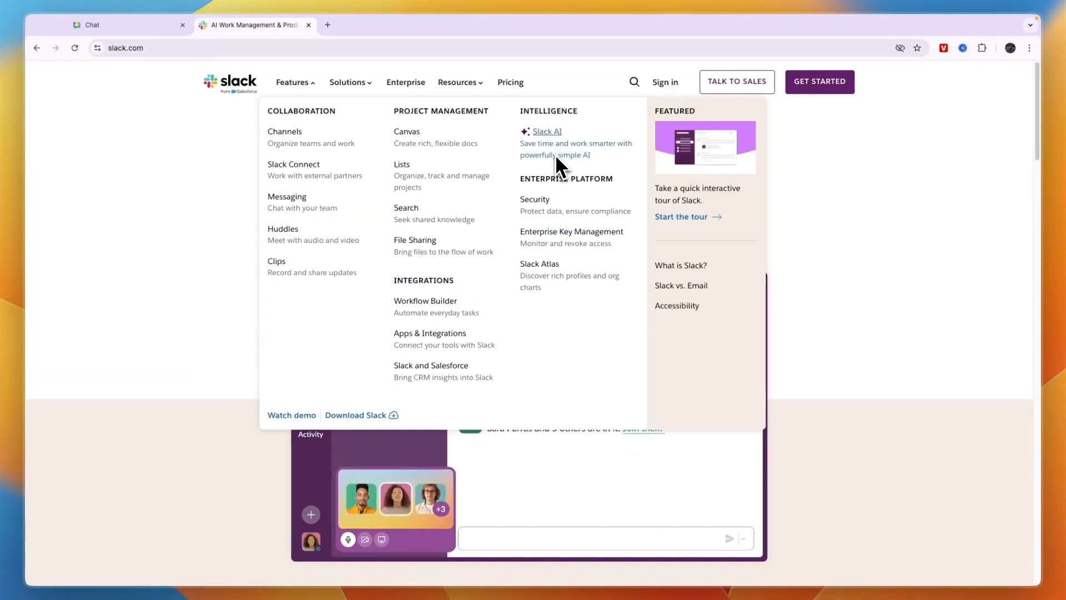
text(Looks like we are on track to launch next week!)
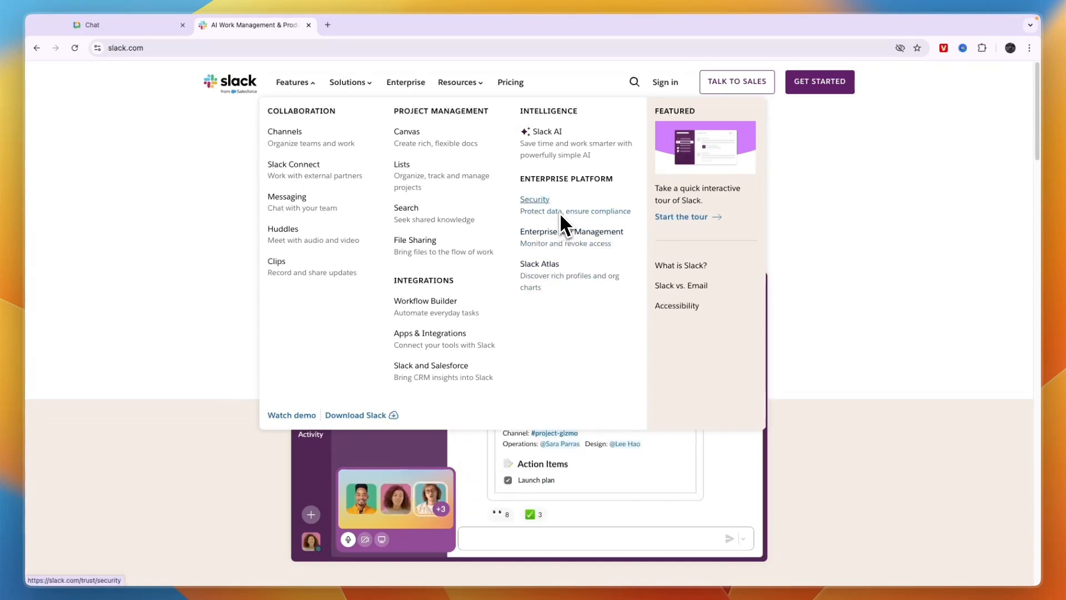
click(109, 25)
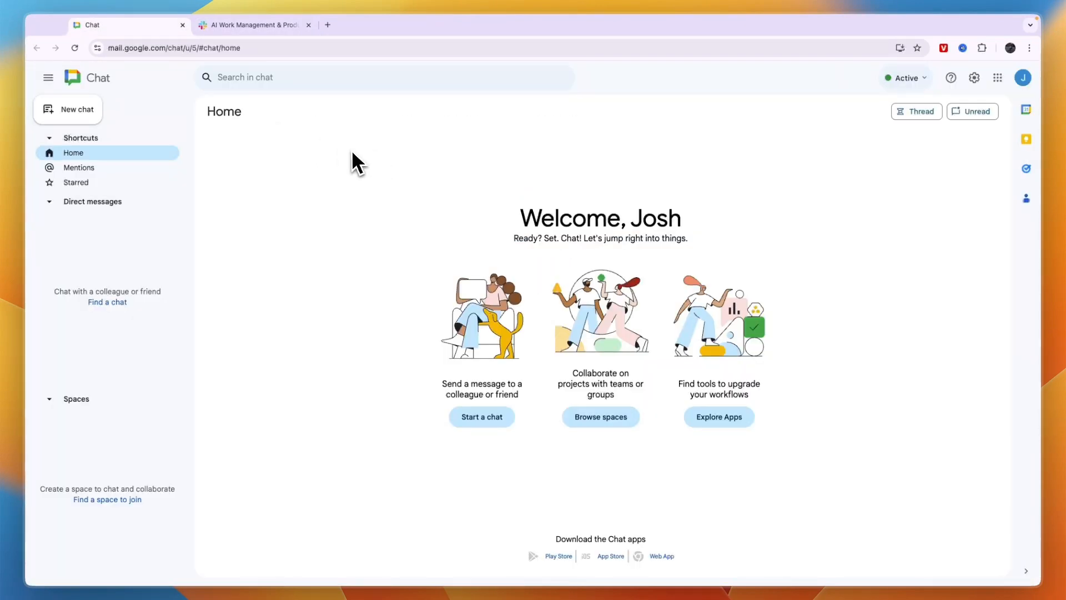
mouse_move(320, 163)
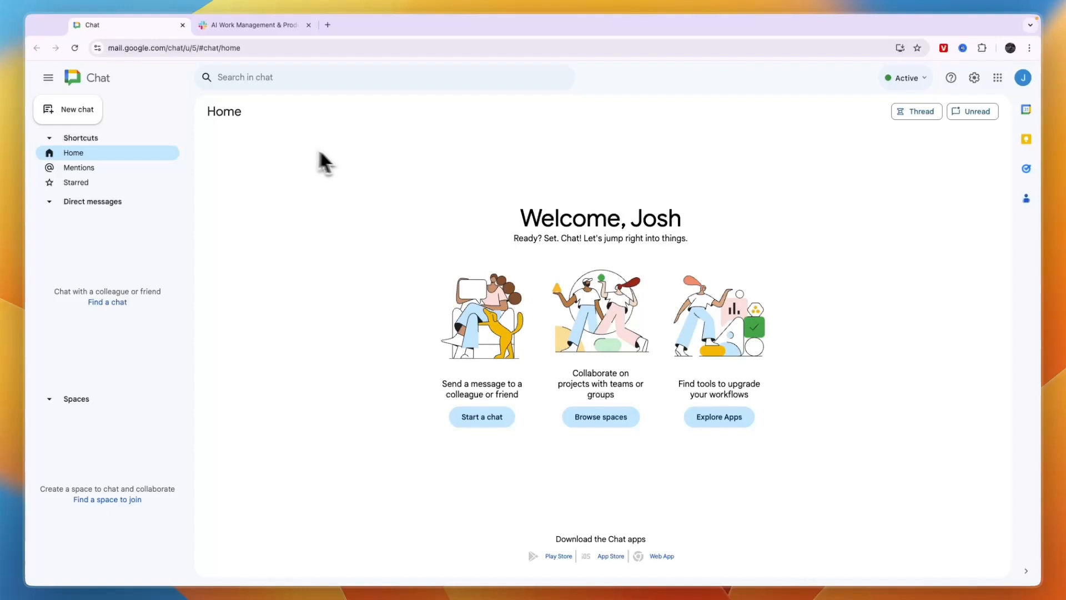
mouse_move(230, 161)
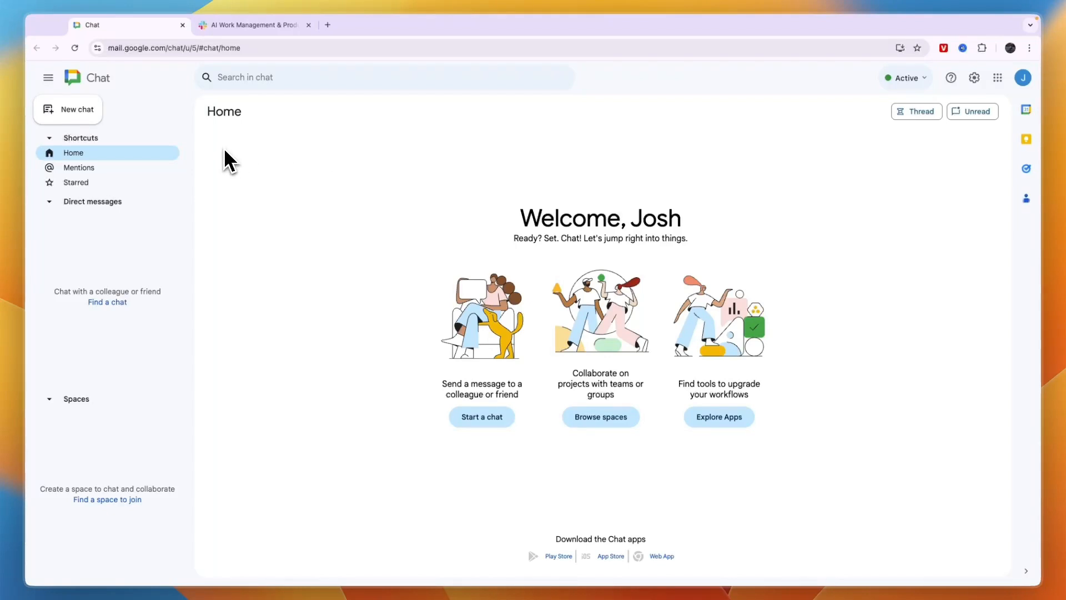
mouse_move(465, 293)
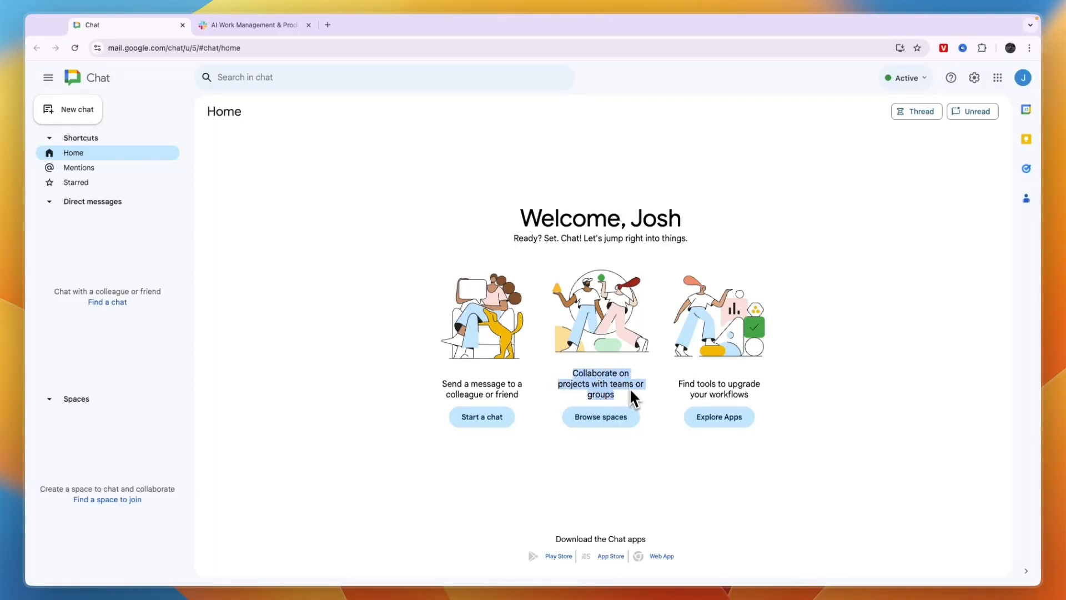
click(719, 416)
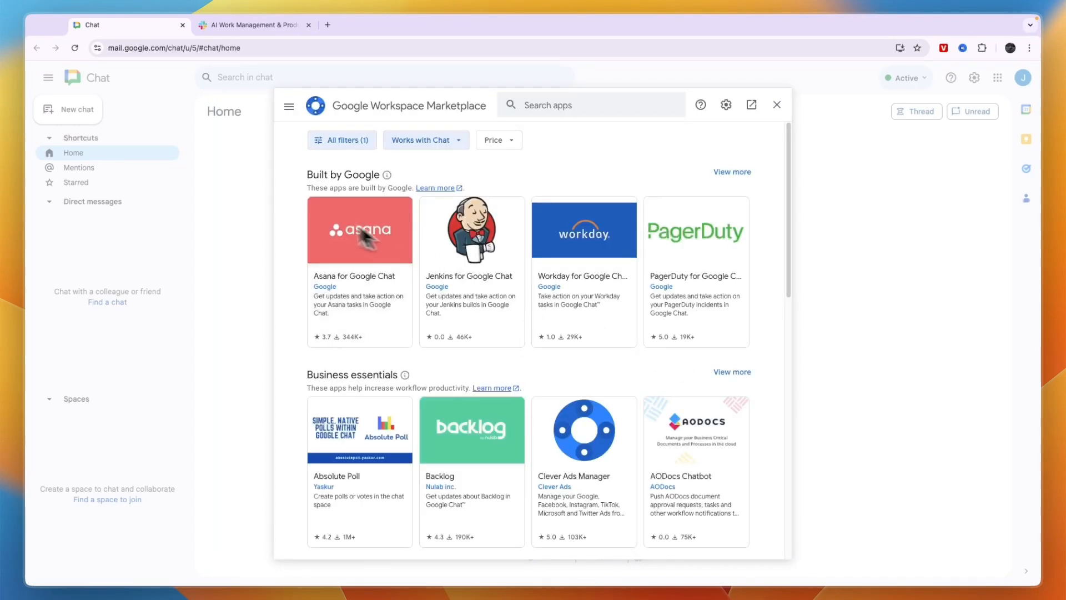
mouse_move(616, 257)
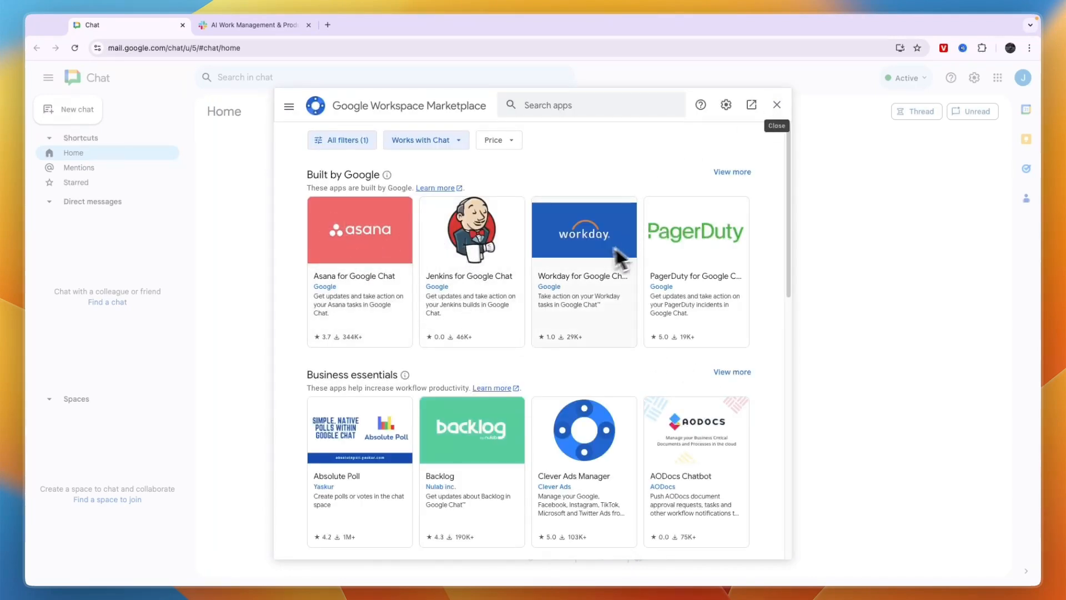
click(776, 105)
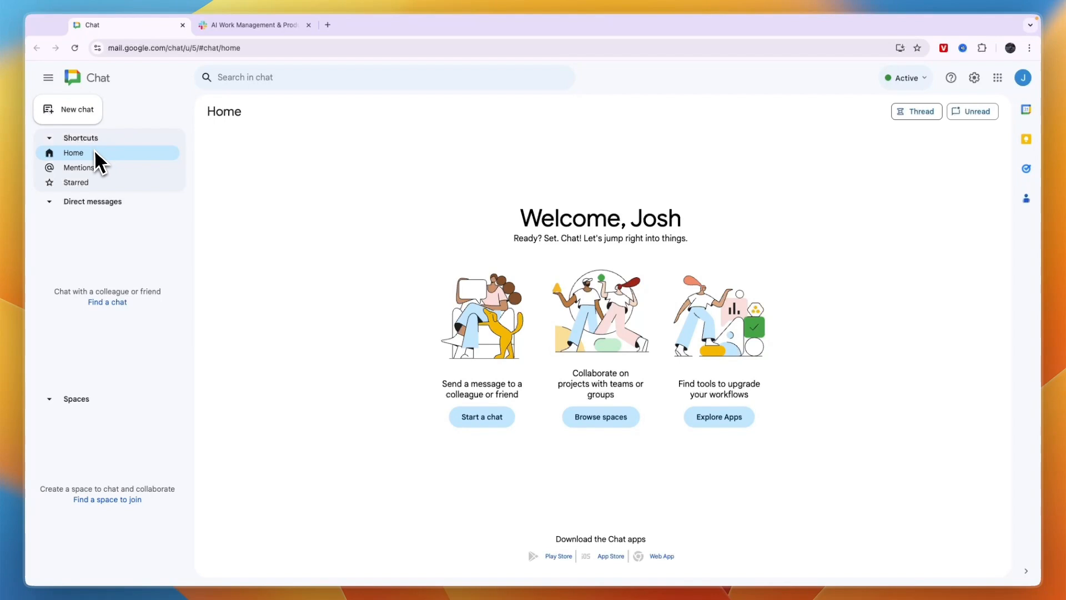
View the empty Mentions page, preview New chat options, and open Chat's Workspace product page.
click(79, 167)
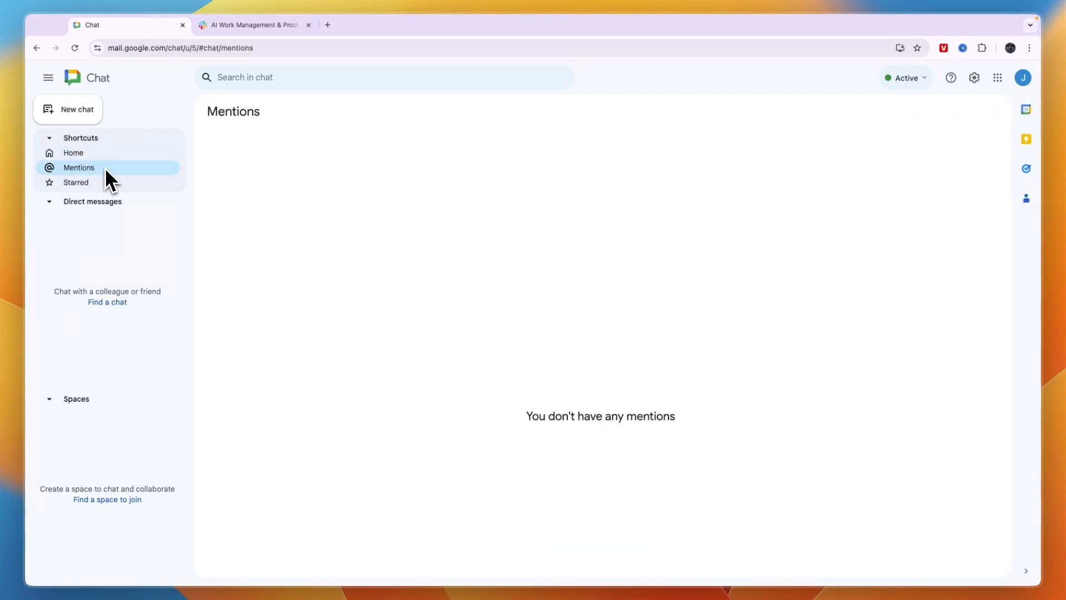
click(76, 109)
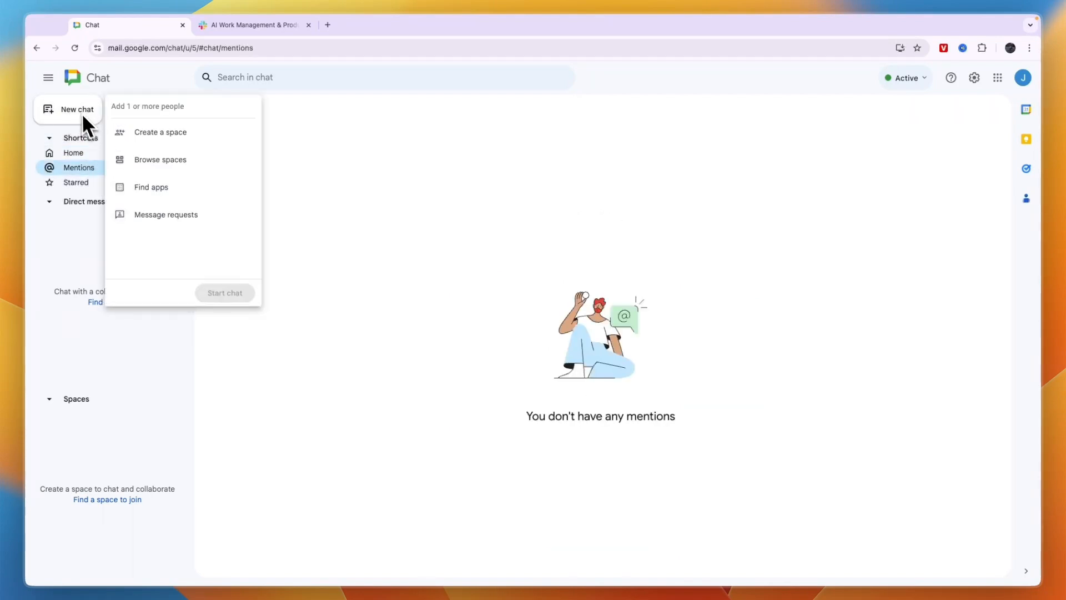
mouse_move(174, 166)
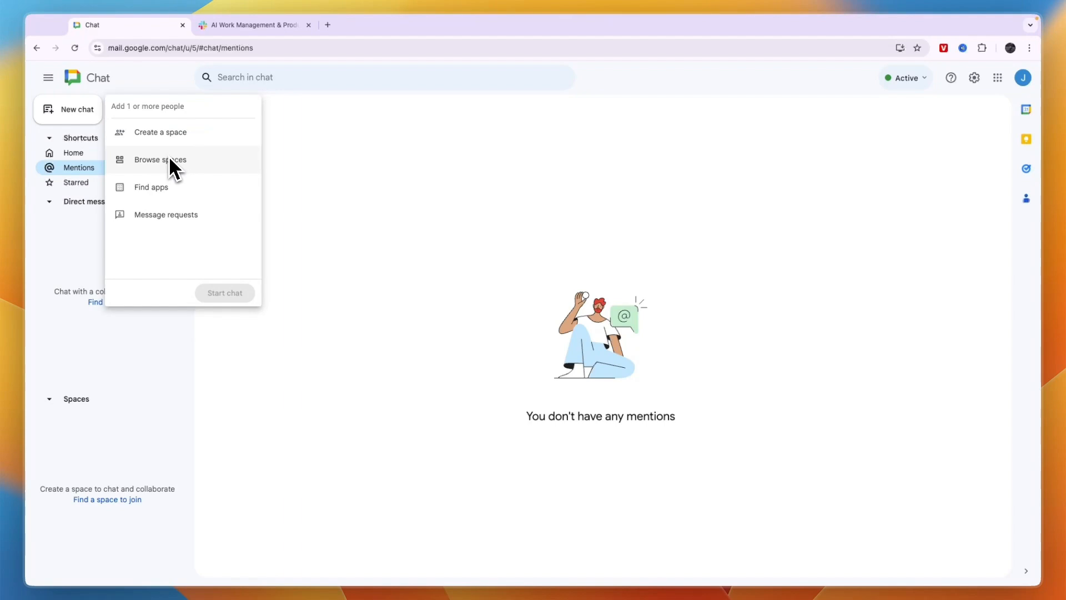
mouse_move(167, 234)
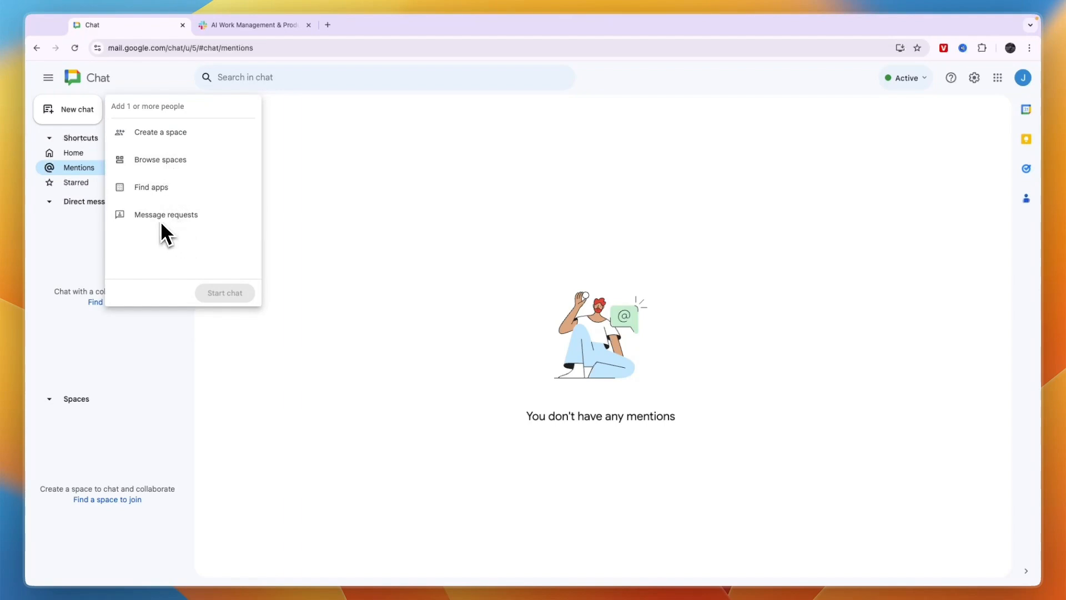
click(119, 500)
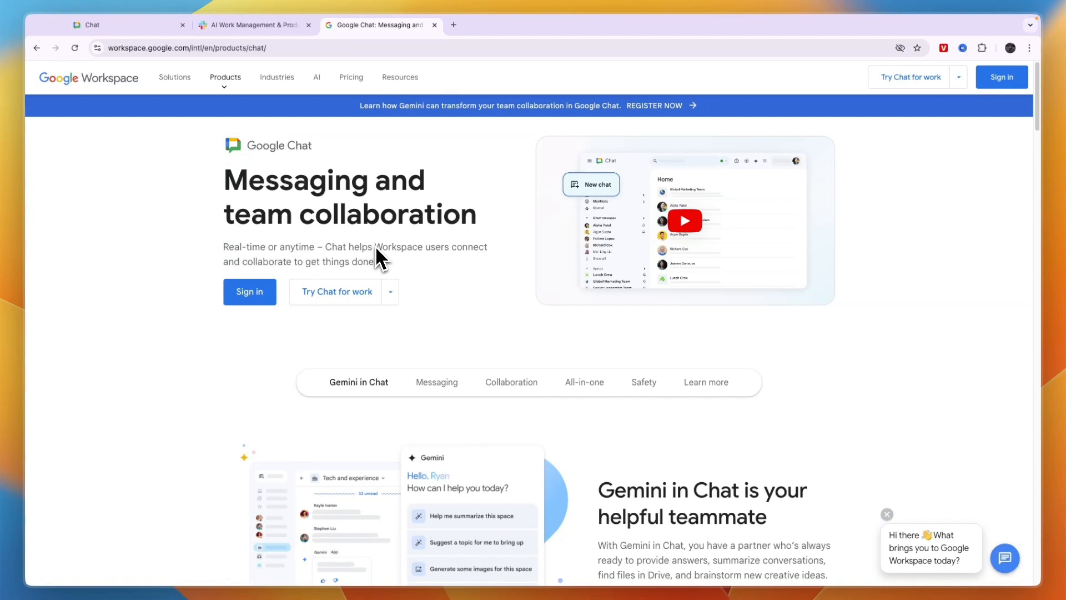
Scroll through the Google Chat product page, then open the Workspace Business plans pricing.
scroll(down, 3)
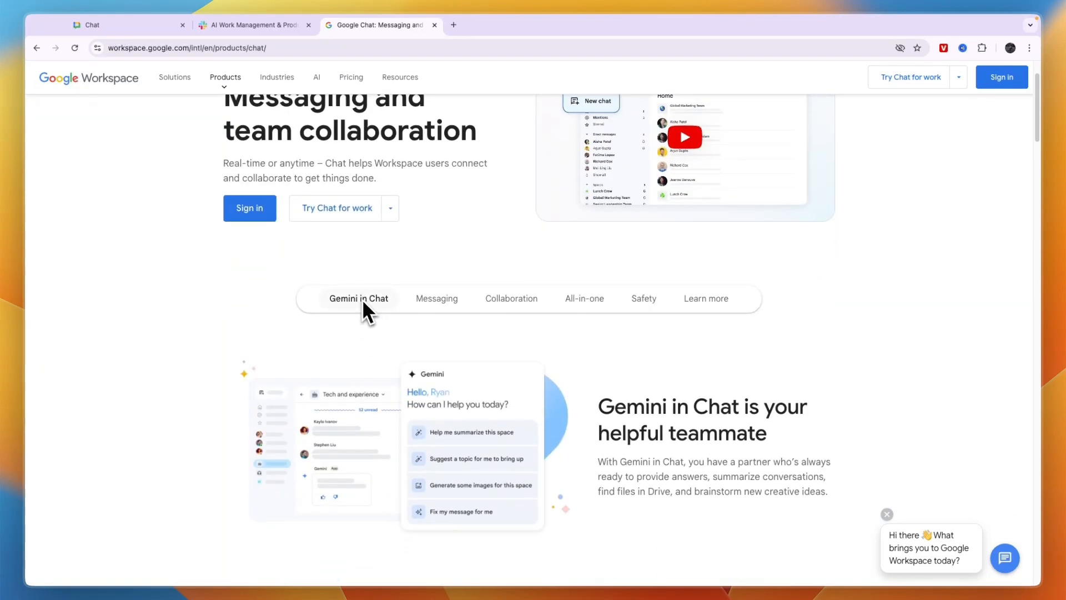
mouse_move(339, 326)
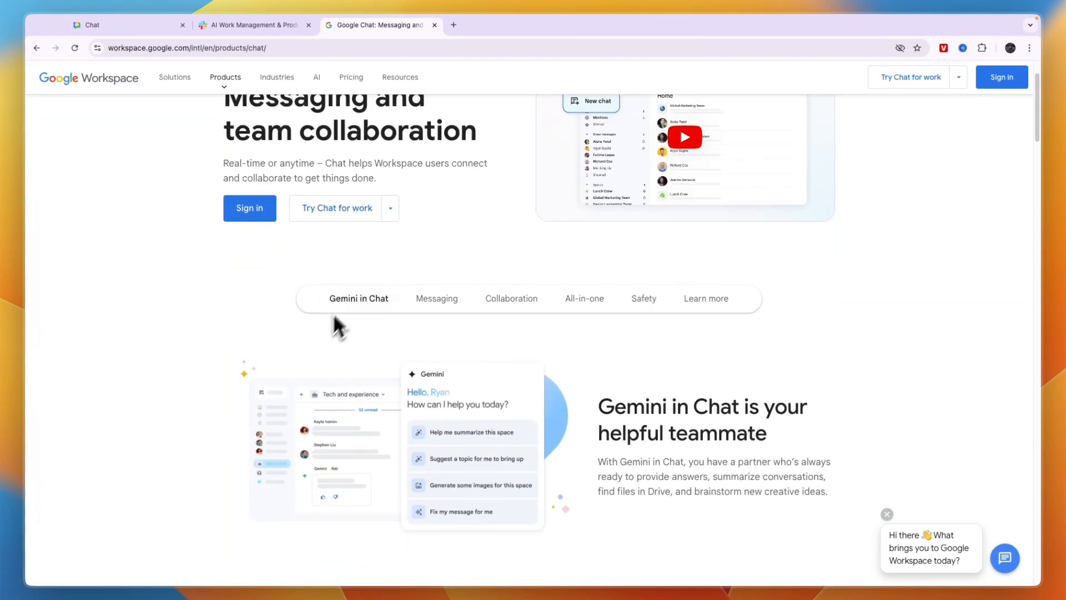
click(642, 298)
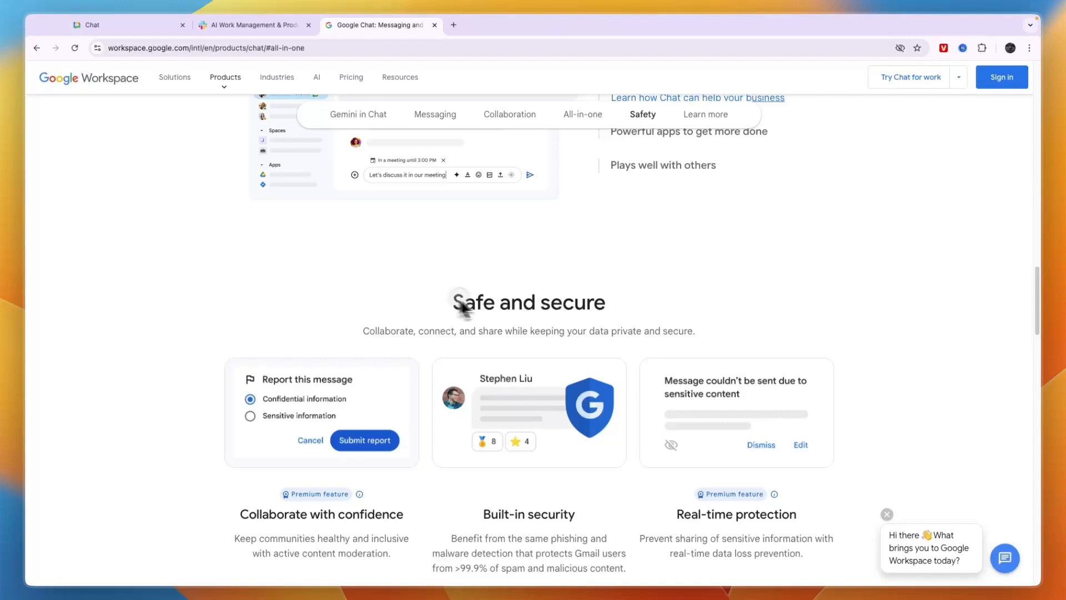
scroll(down, 3)
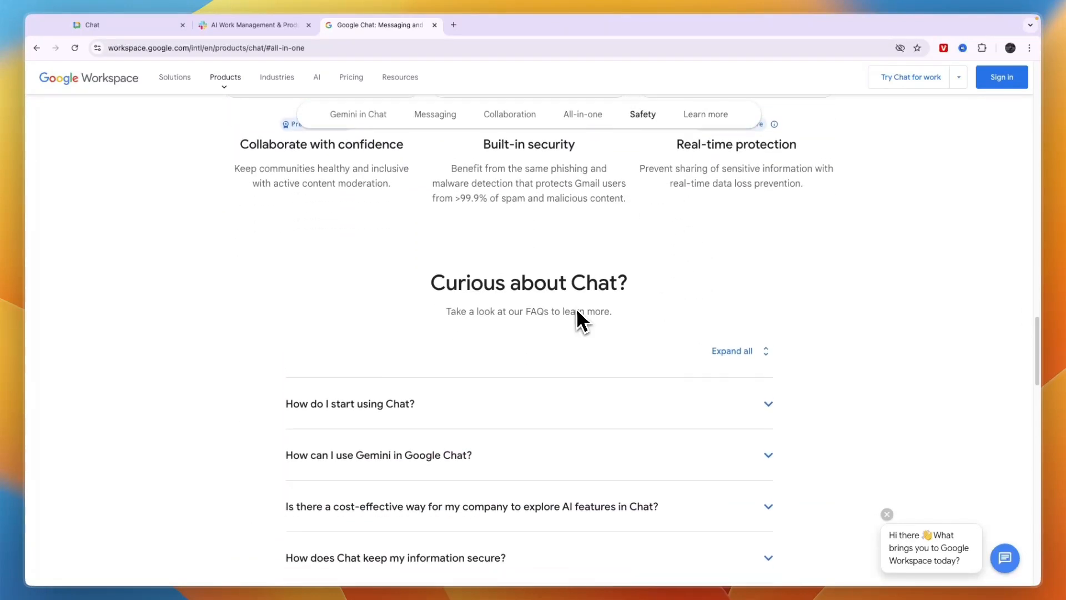
scroll(up, 3)
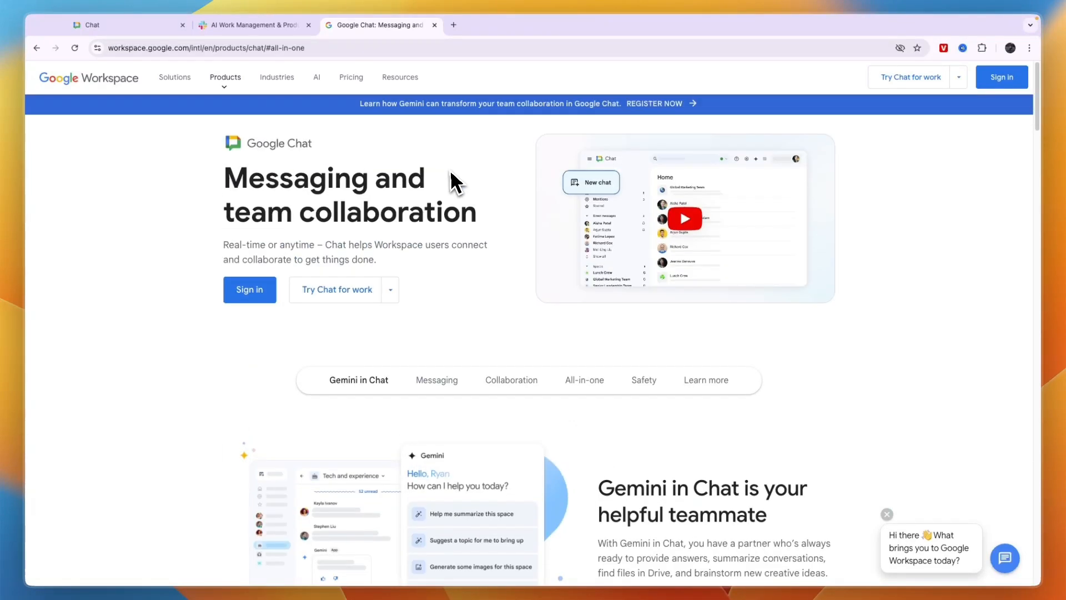
scroll(down, 3)
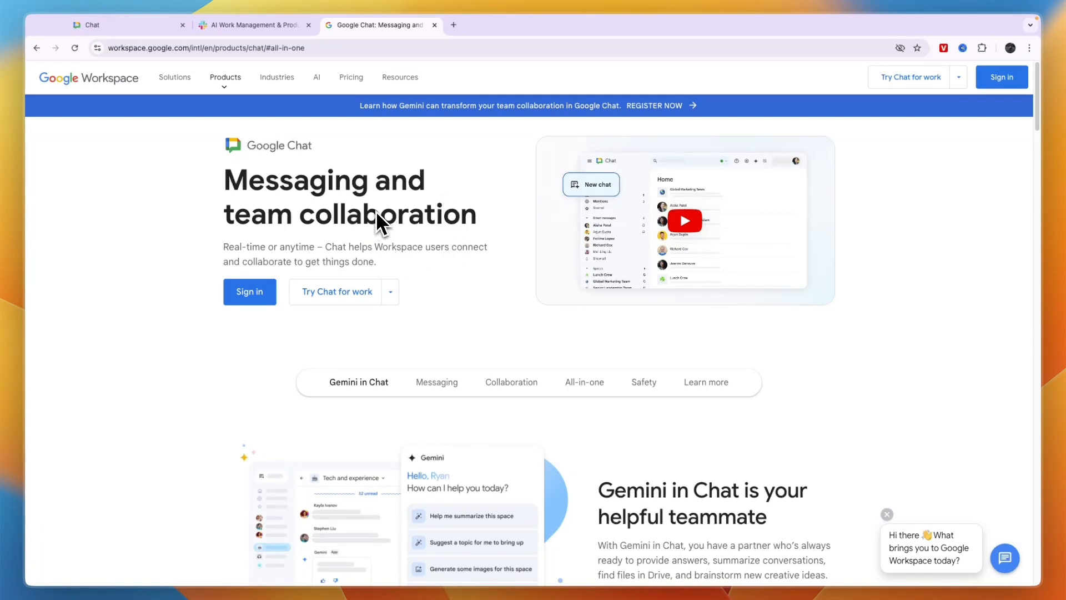
mouse_move(351, 77)
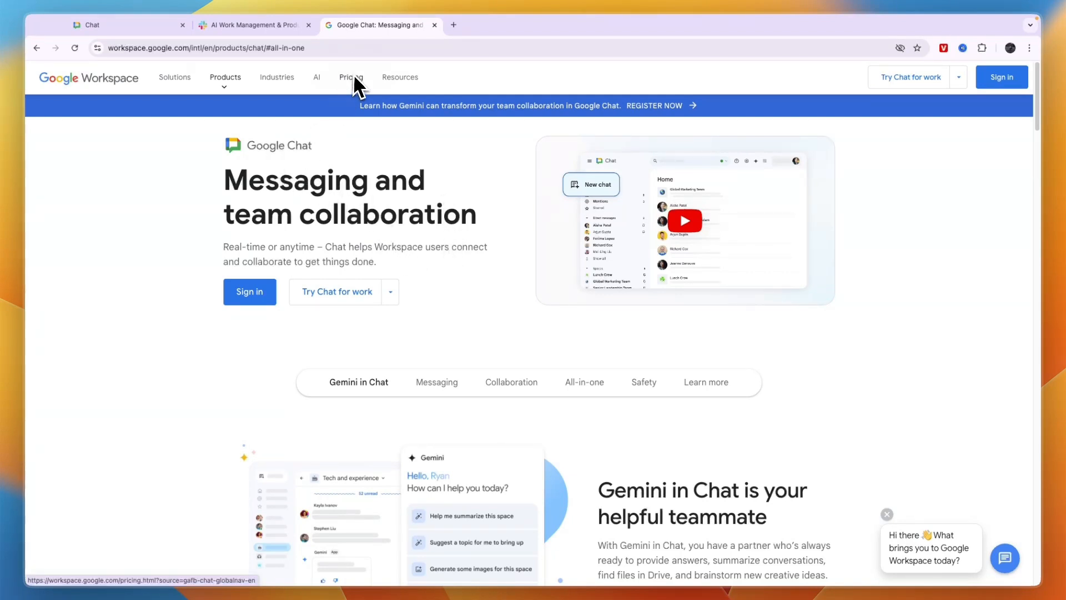
click(351, 77)
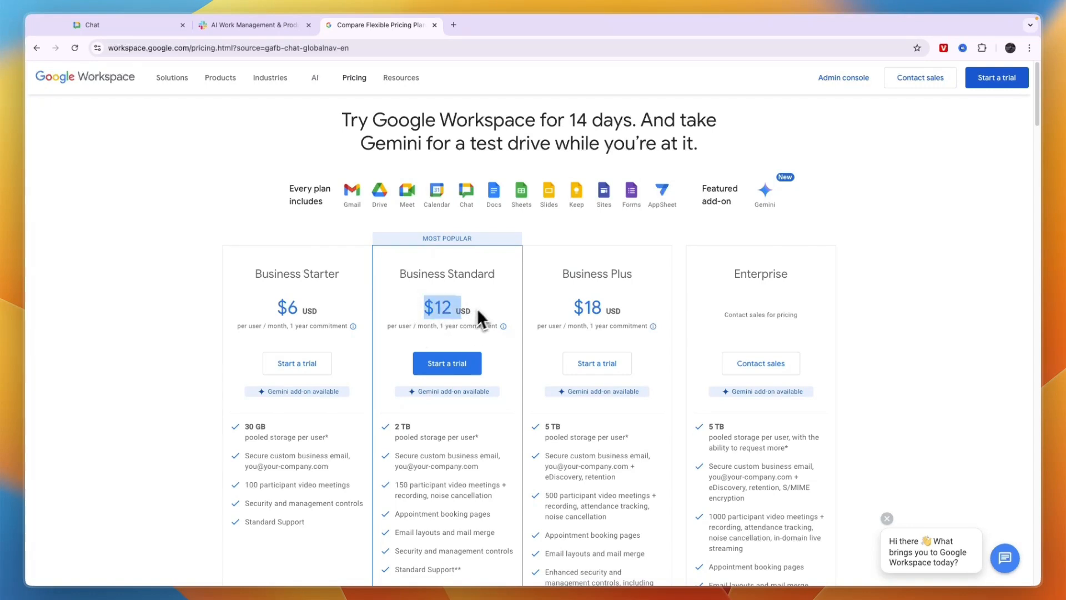
mouse_move(612, 313)
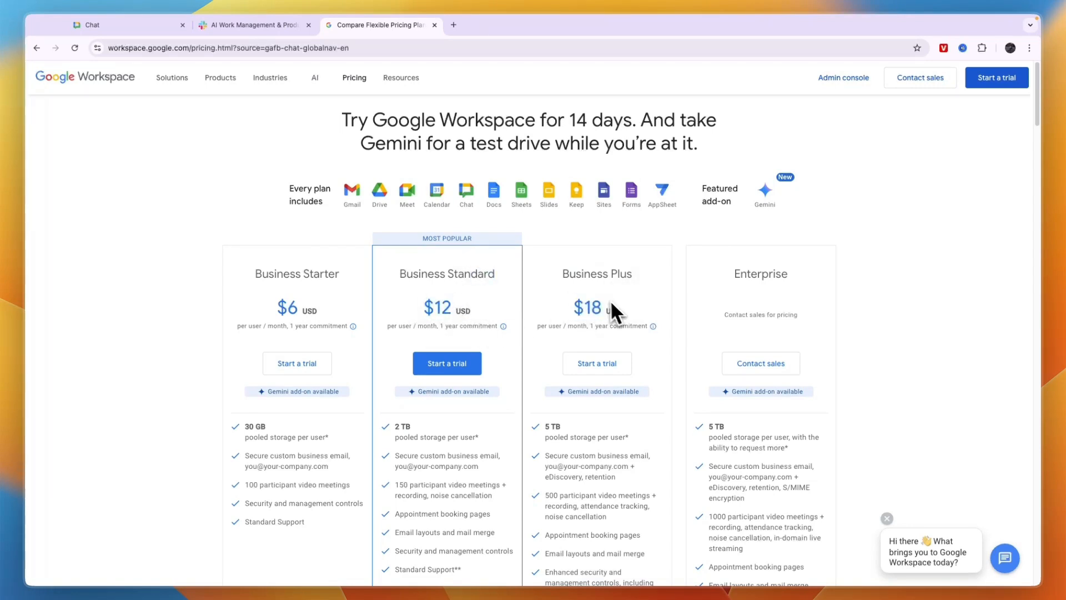
mouse_move(548, 391)
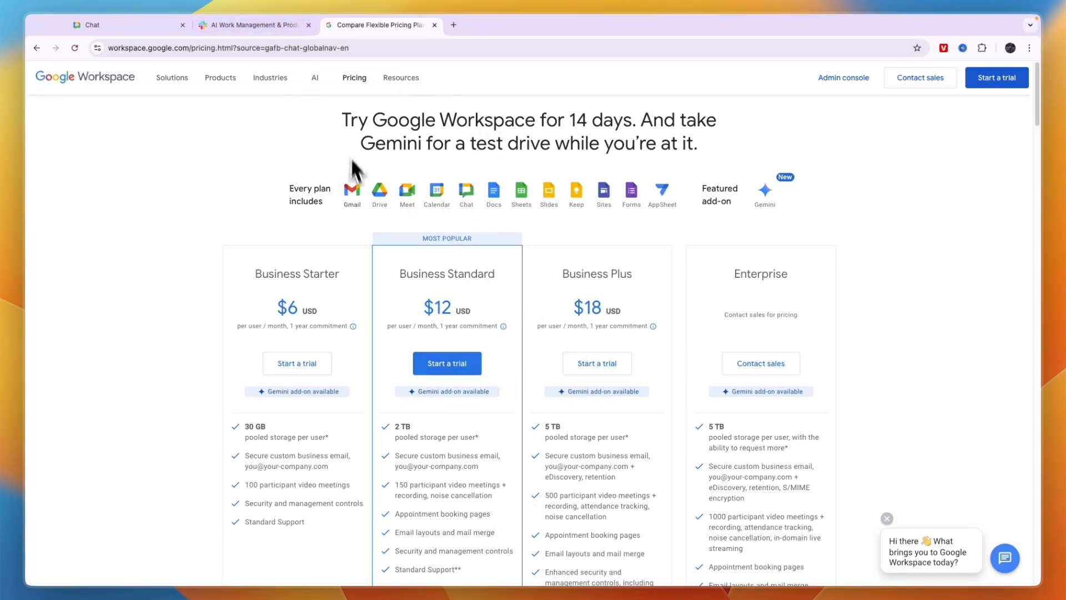
mouse_move(87, 161)
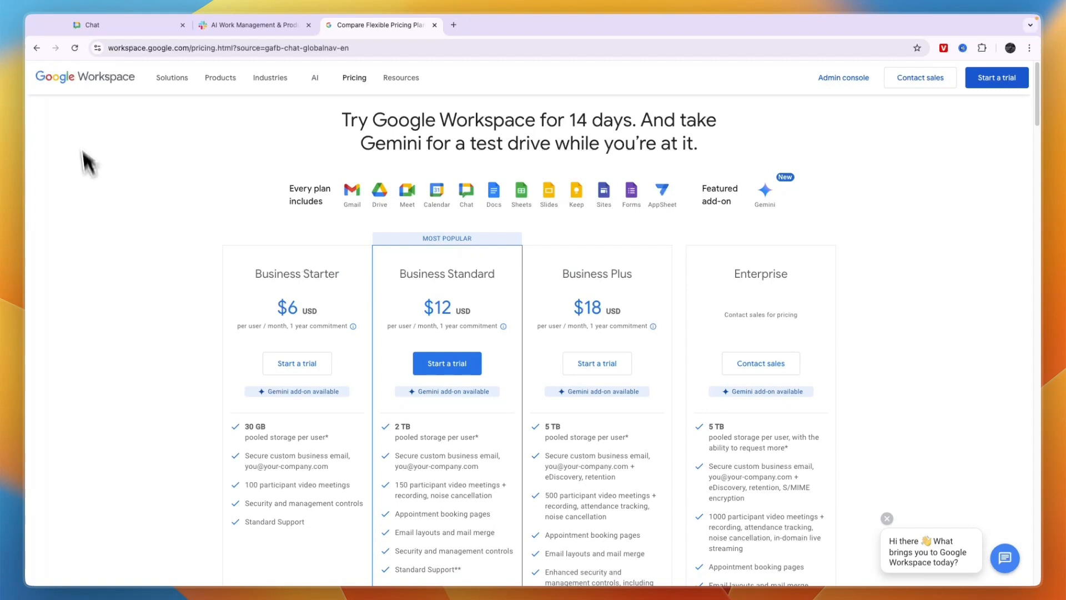
mouse_move(316, 179)
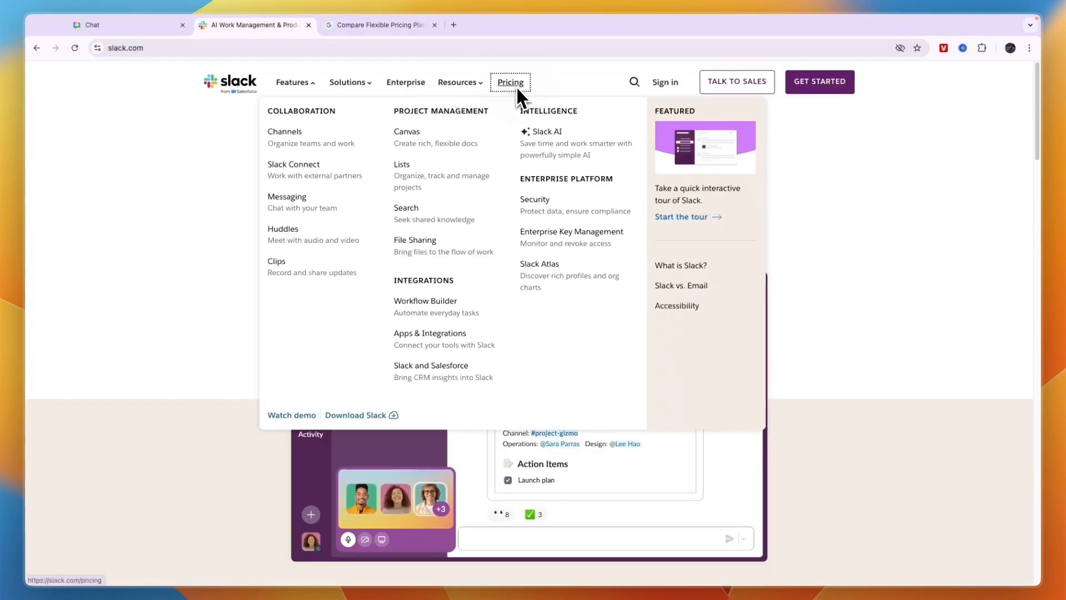
Check Slack's Business+ price (€14.10 monthly, €11.75 yearly per user), then return to Workspace pricing.
click(509, 82)
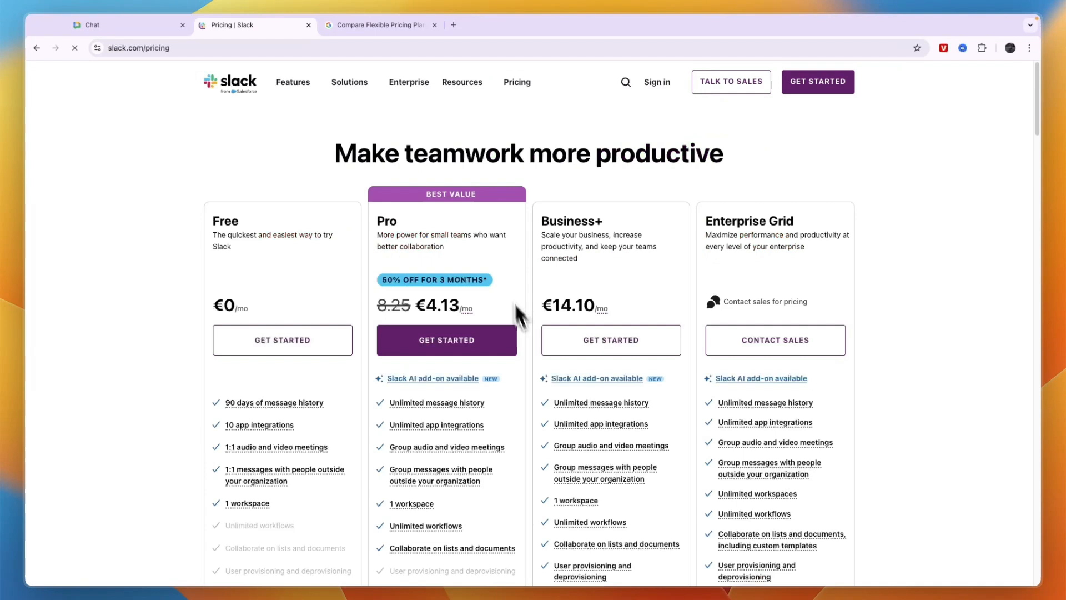
scroll(down, 3)
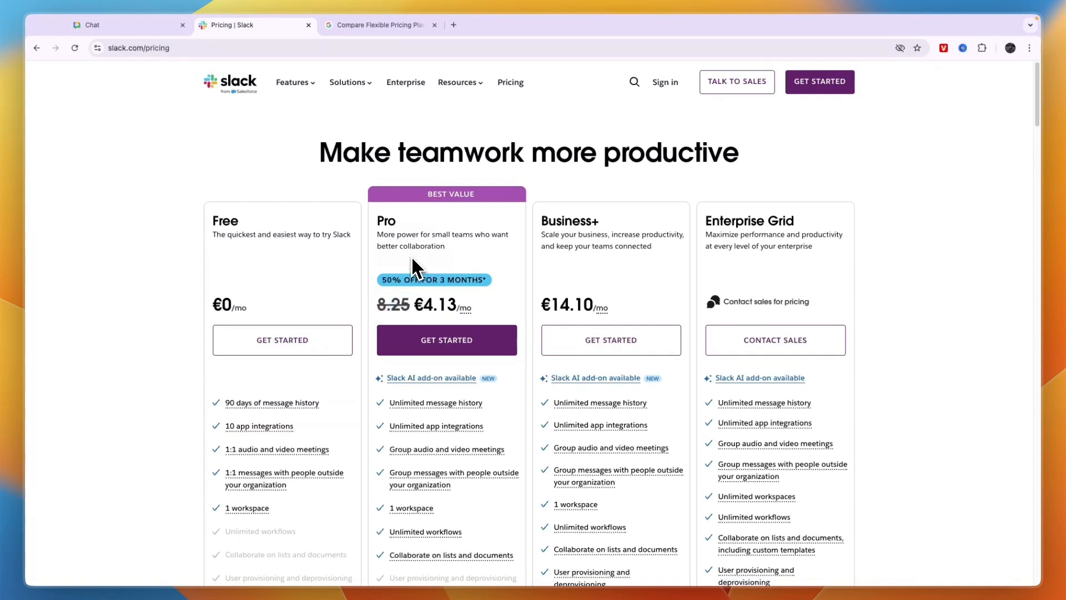
mouse_move(558, 238)
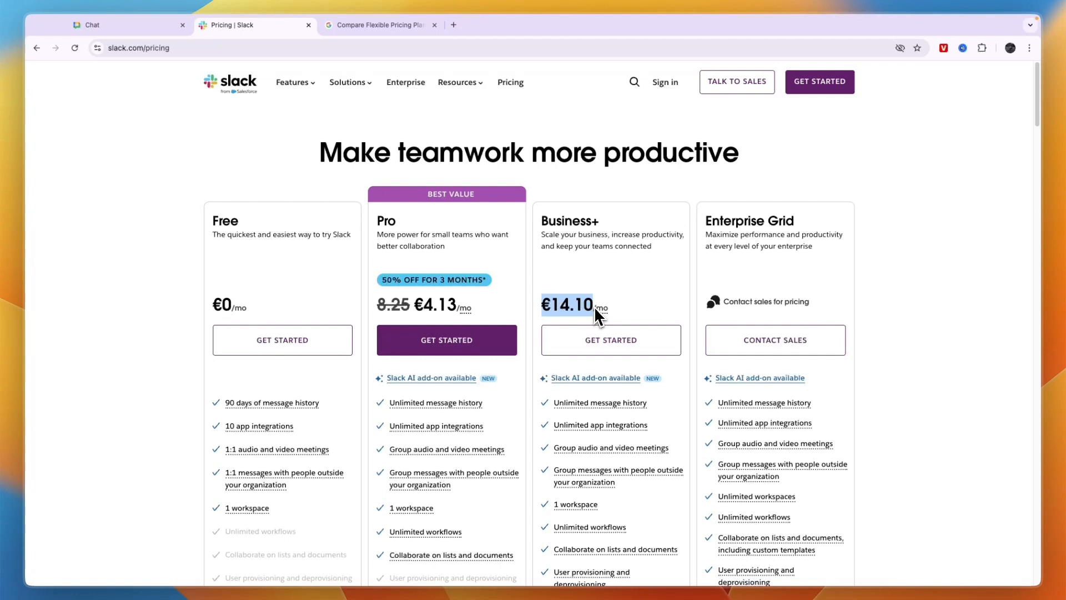
mouse_move(567, 305)
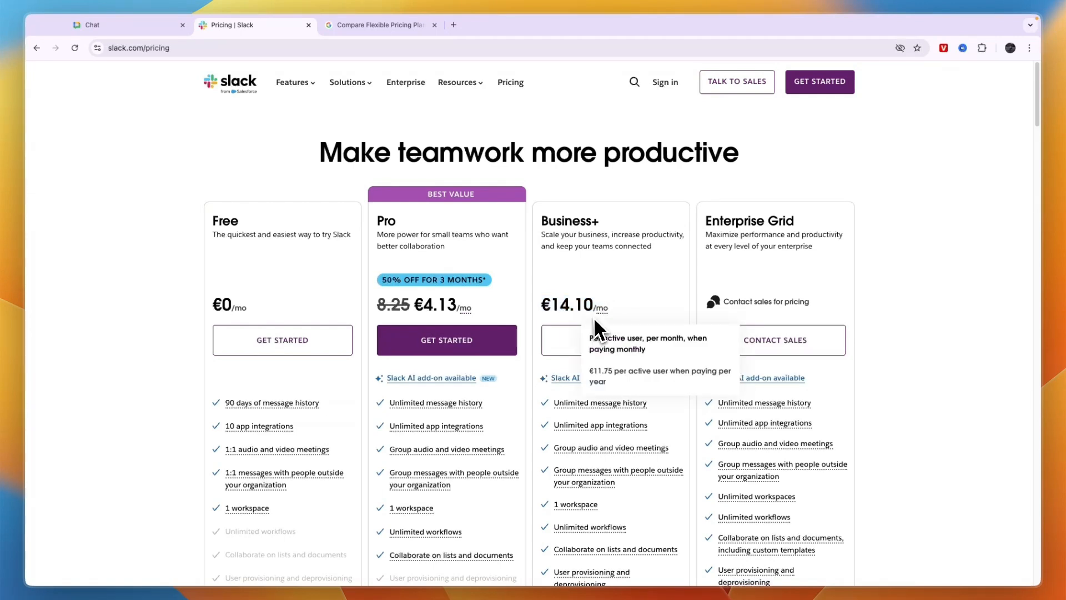
mouse_move(730, 263)
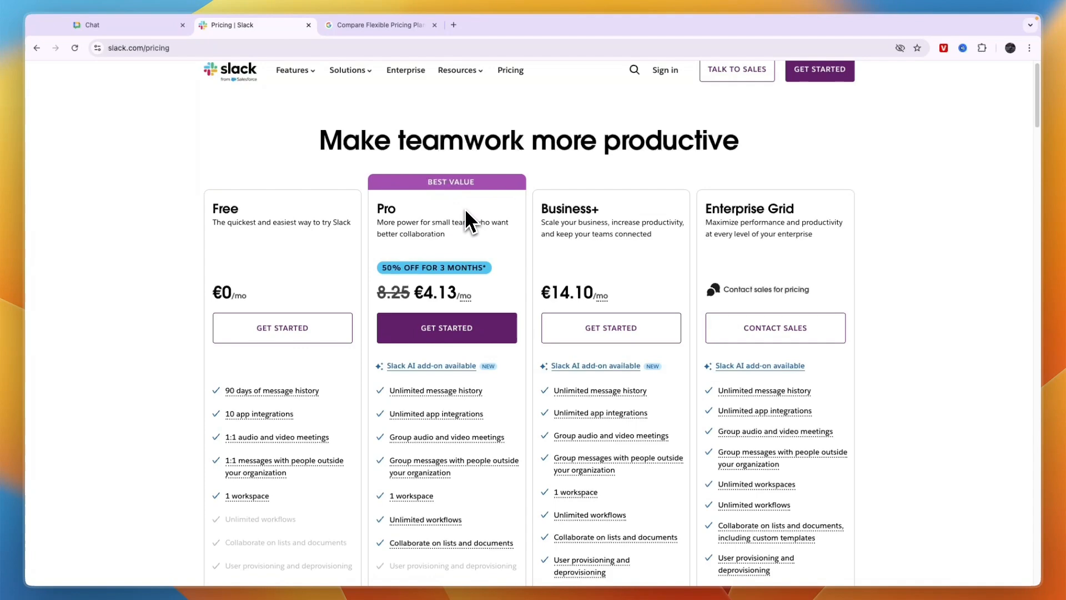
click(379, 25)
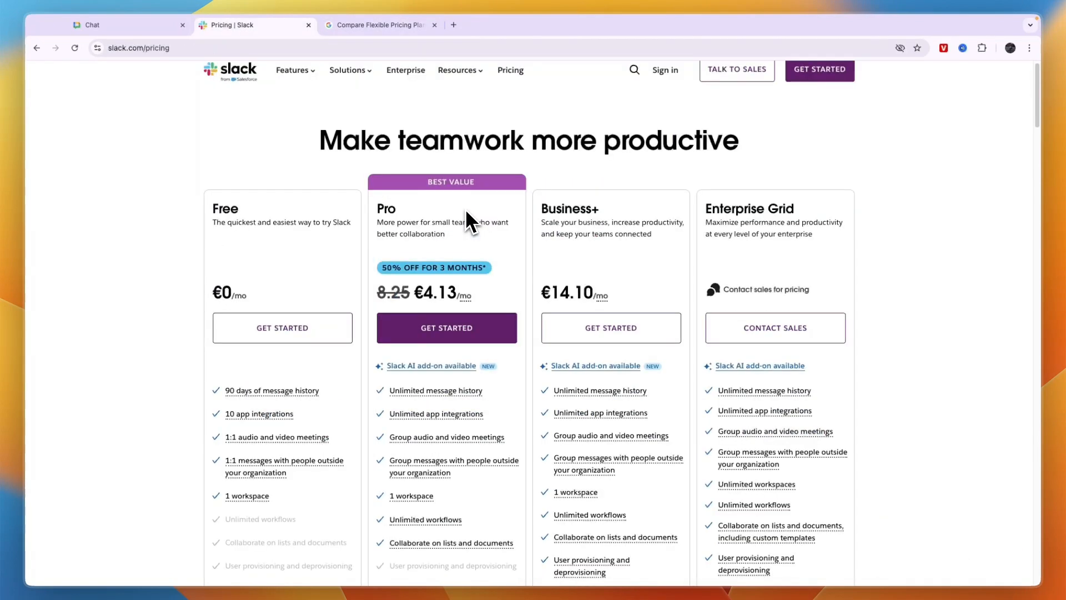
click(379, 25)
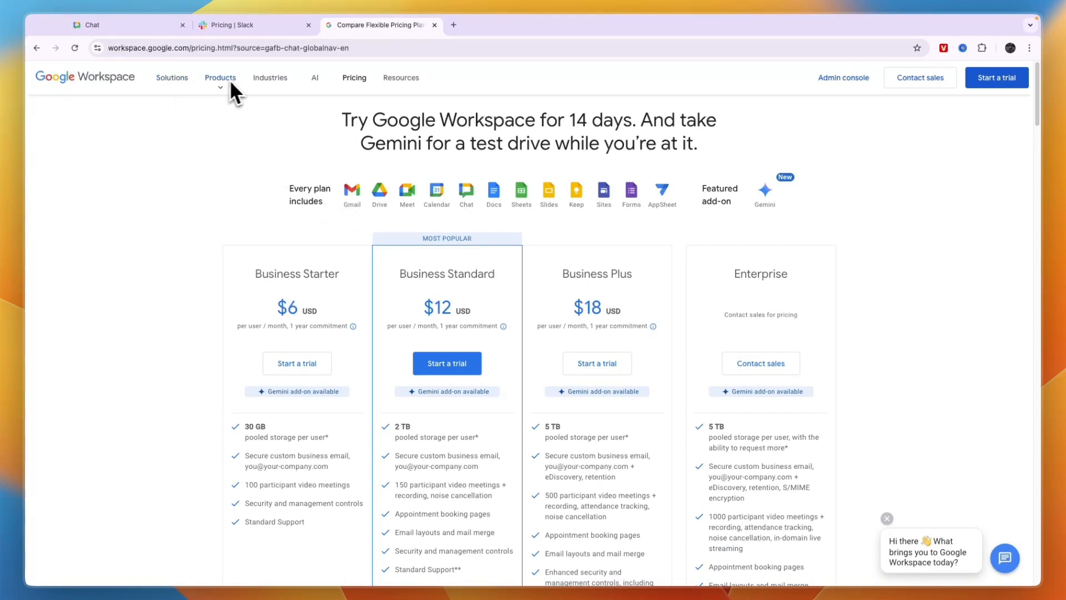
Reopen and scroll the Google Chat product page, then return to the Slack pricing tab.
click(220, 76)
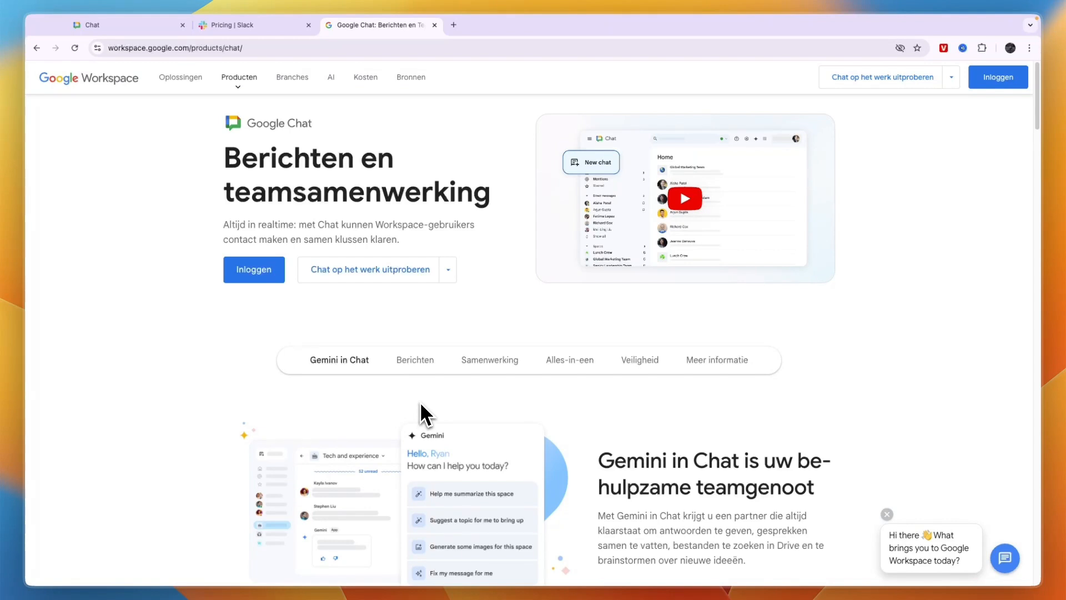
scroll(down, 3)
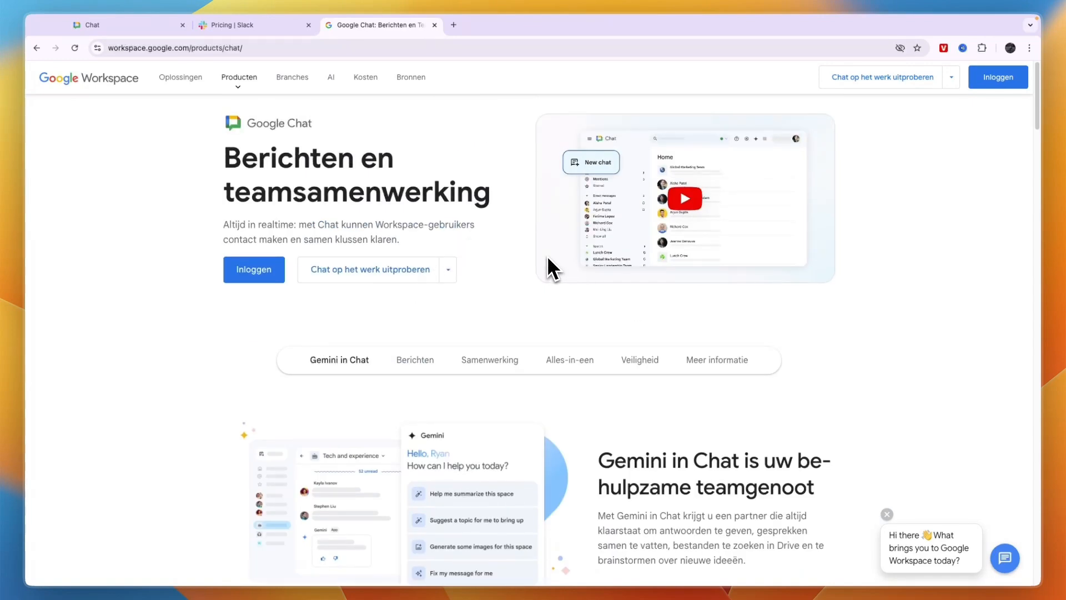
click(252, 25)
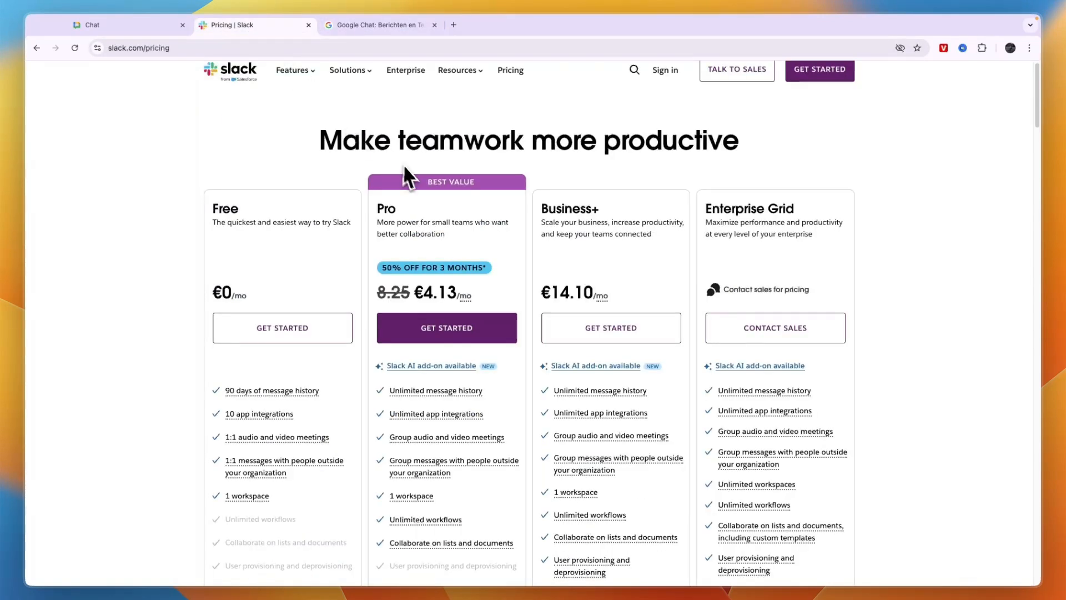
mouse_move(282, 160)
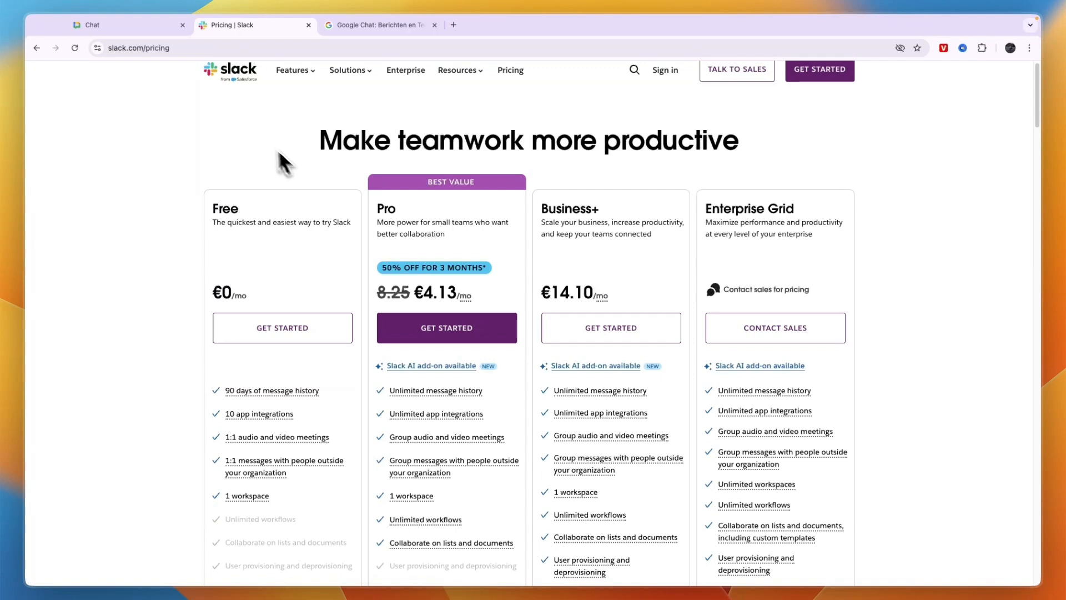
Scroll Slack's homepage tools and flexible-work sections, then switch to Google Chat's Mentions page.
click(230, 72)
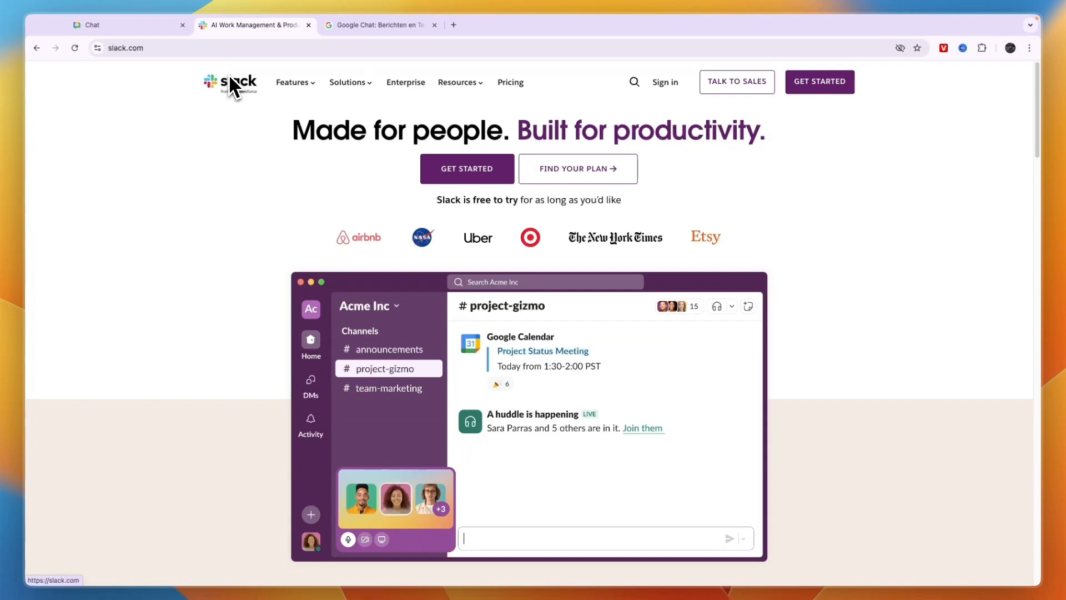
text(Looks like we are on track to launch next week!)
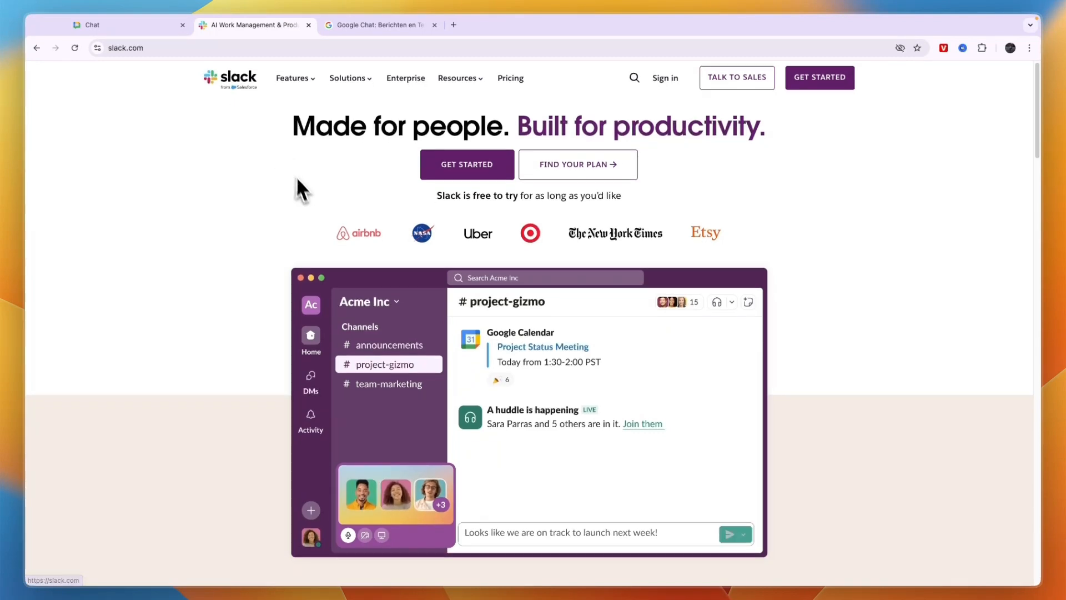
scroll(down, 3)
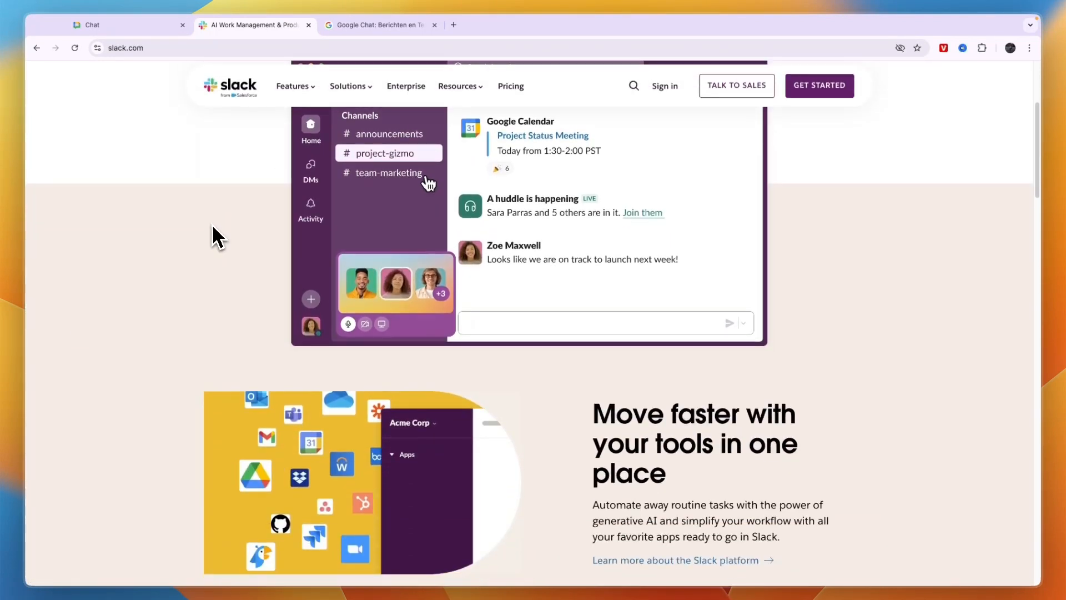
scroll(down, 3)
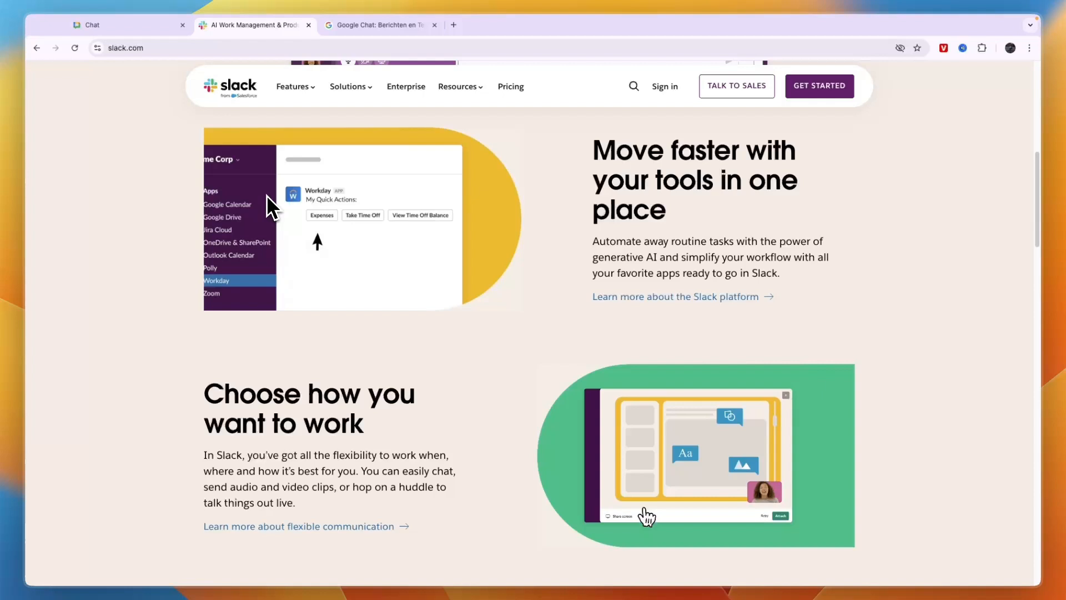
click(103, 25)
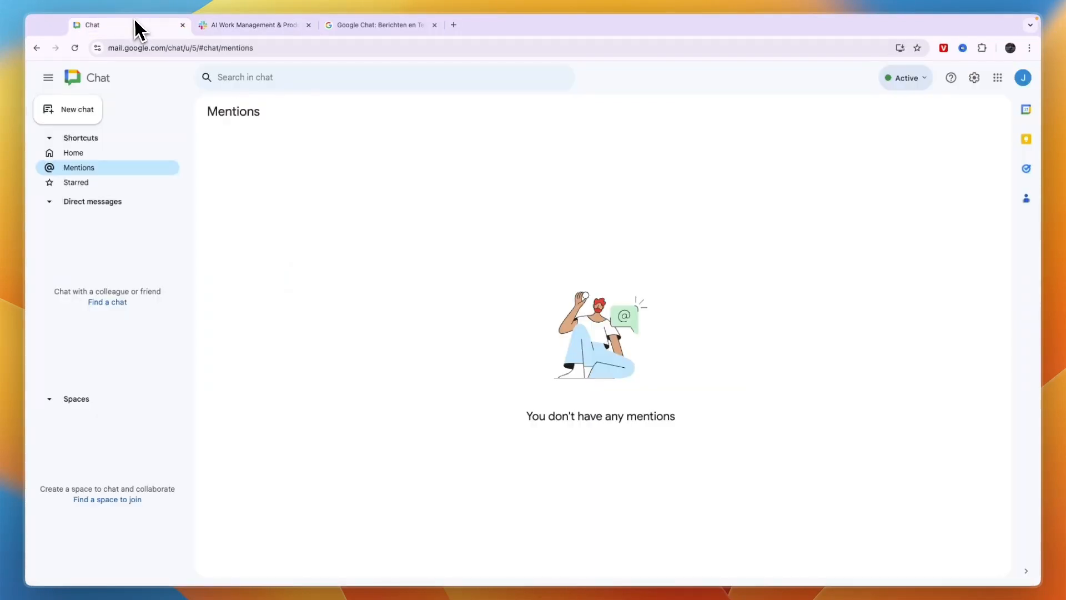
Cycle through the Chat product page, Slack, and Chat tabs, ending on Slack's homepage.
click(381, 25)
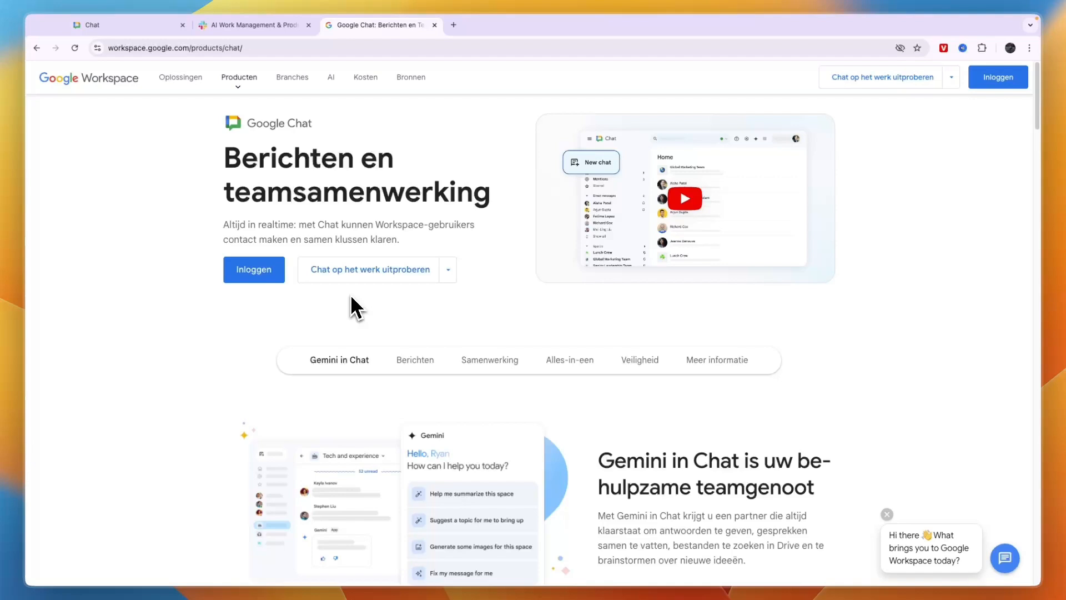
click(251, 25)
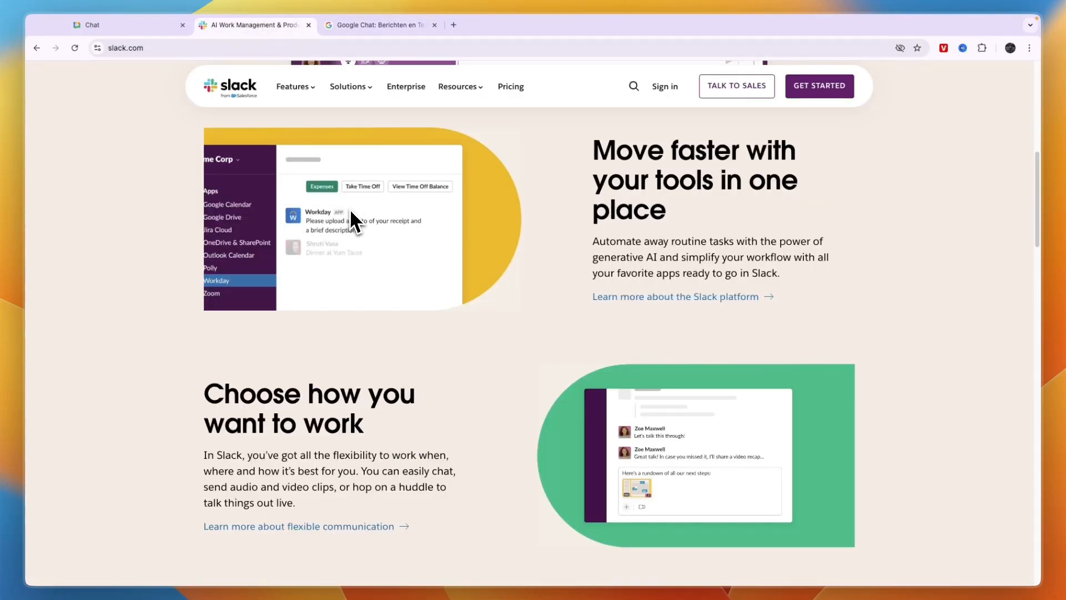
click(122, 25)
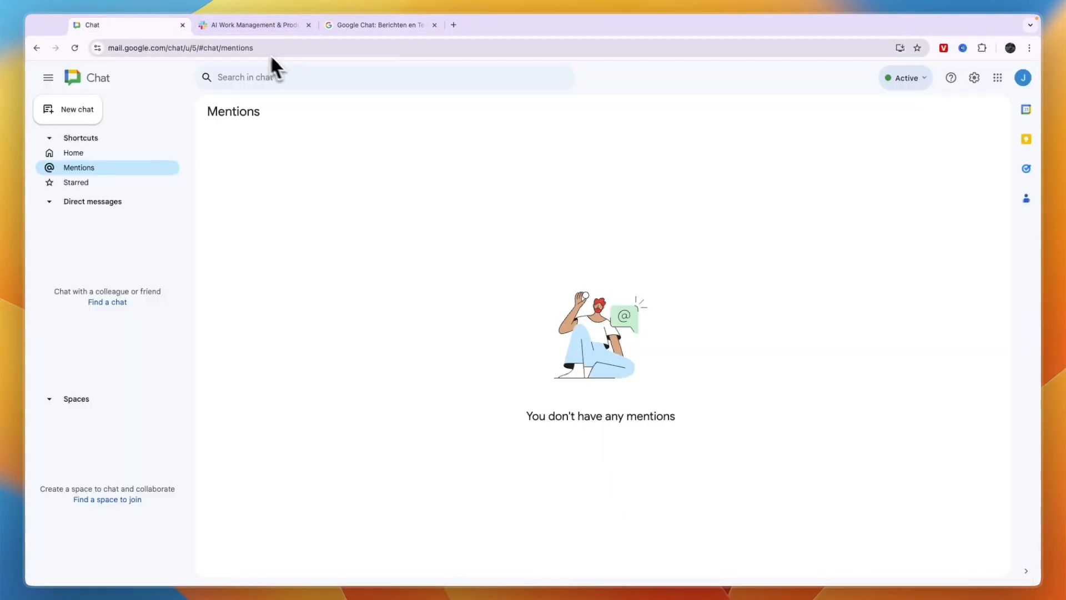
click(252, 25)
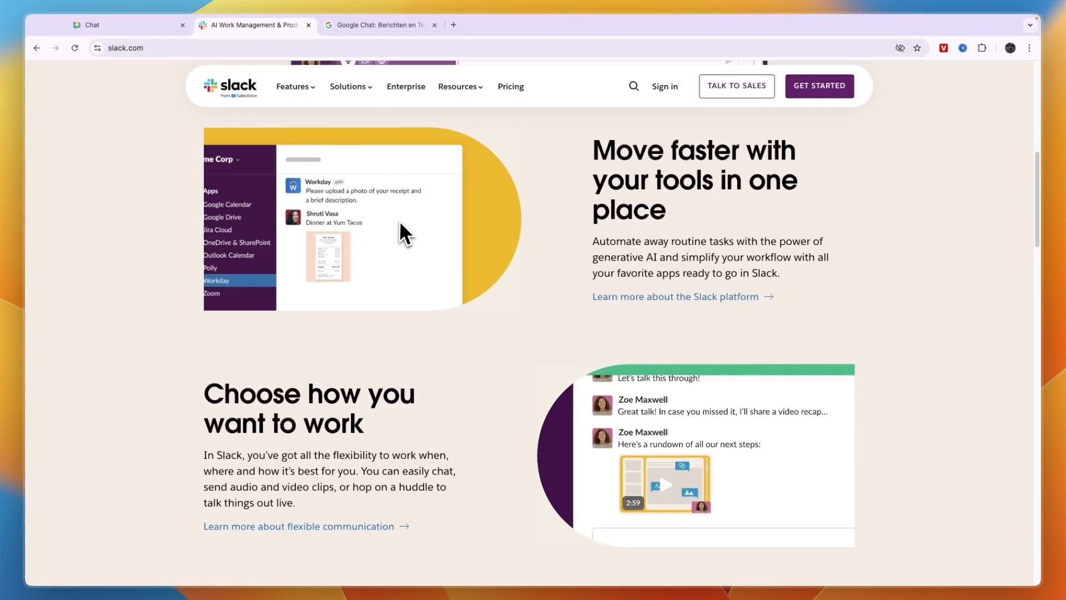